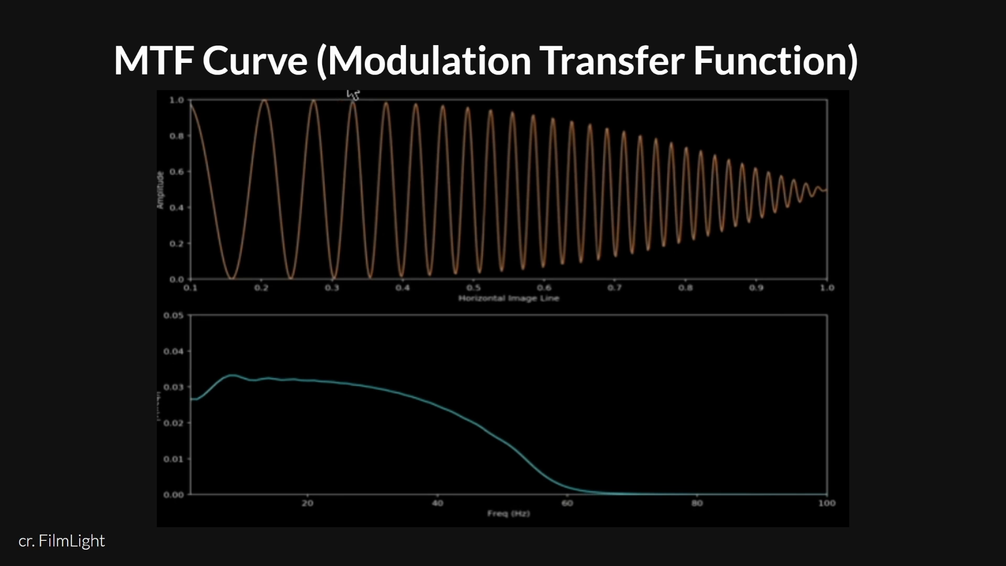
mouse_move(225, 400)
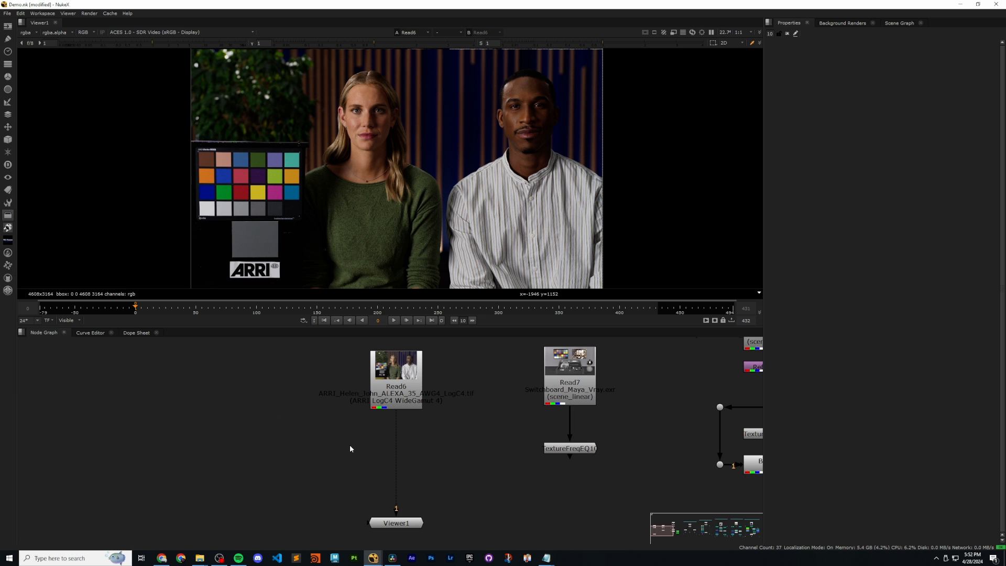
Create a TextureFreqEQ node and insert it between Read6 and Viewer1.
text(tex)
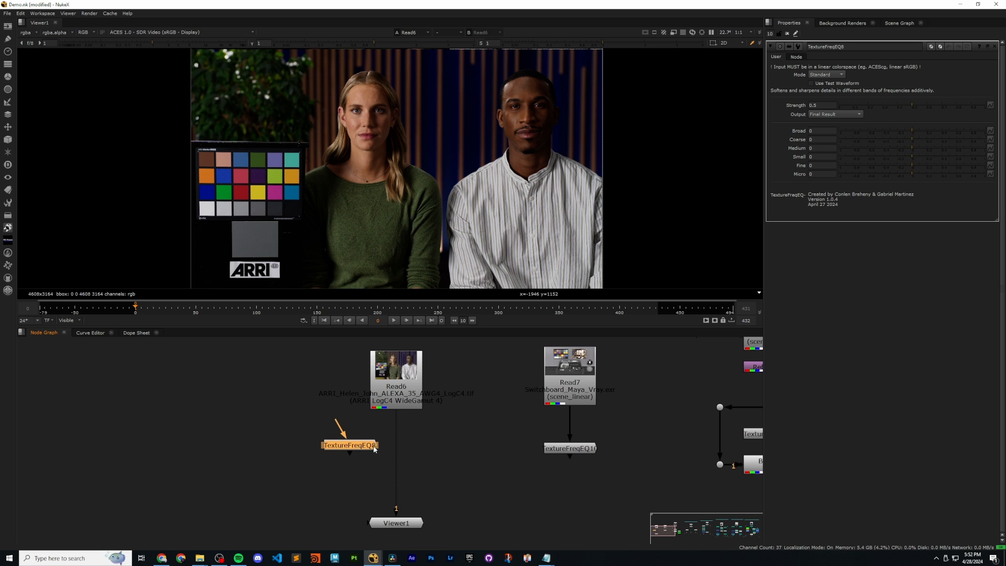
drag(350, 445, 396, 433)
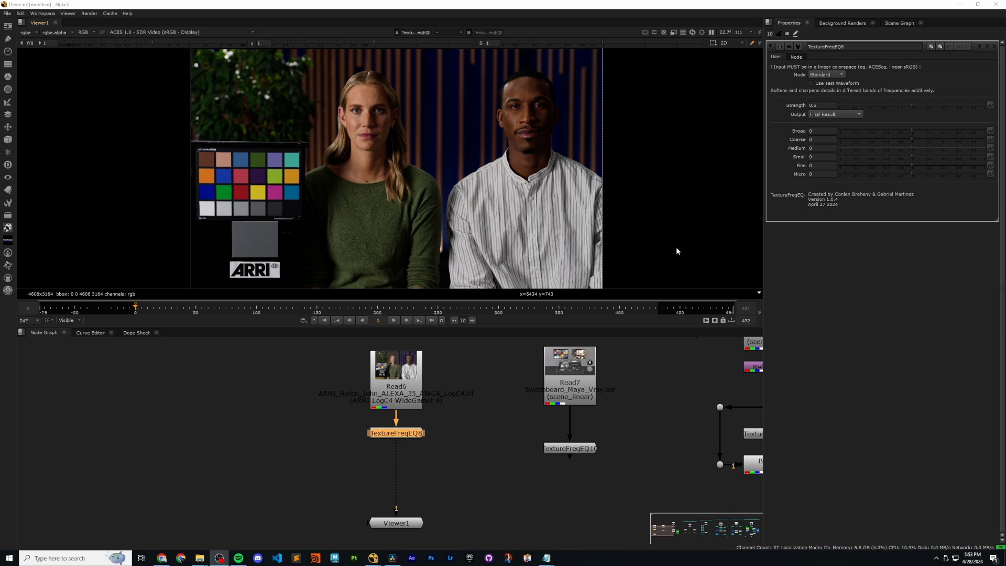
click(832, 74)
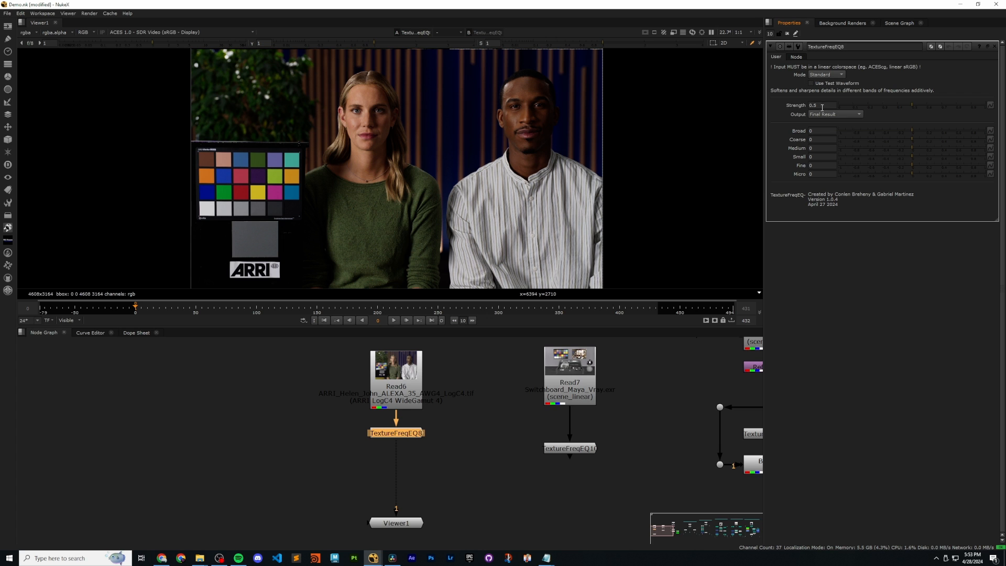
mouse_move(823, 105)
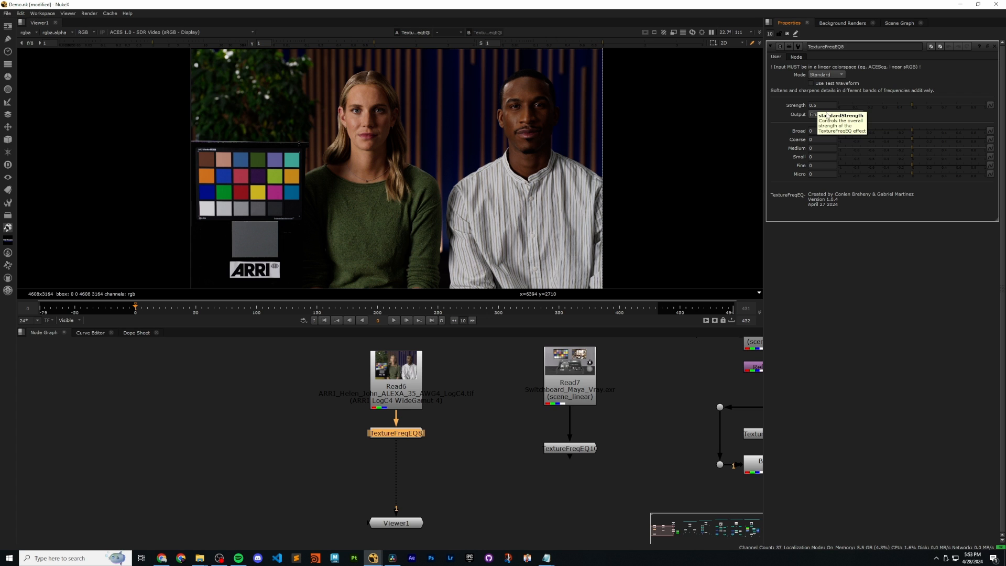
click(838, 114)
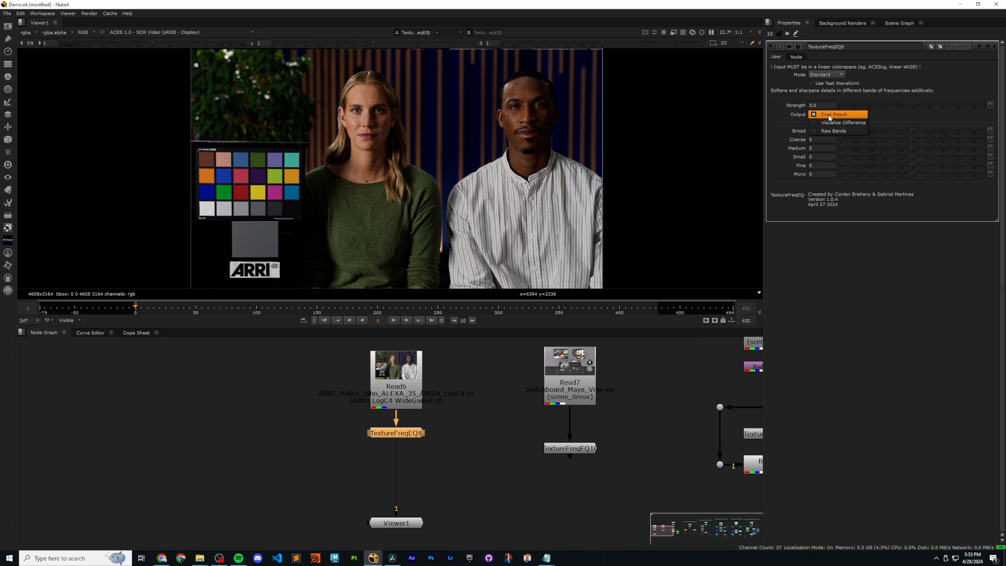
click(836, 114)
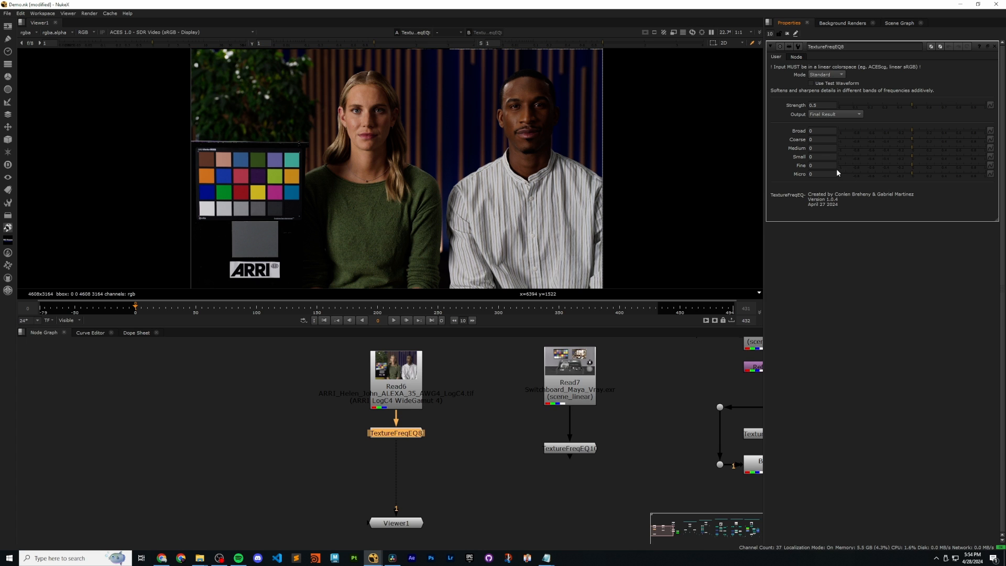
mouse_move(806, 178)
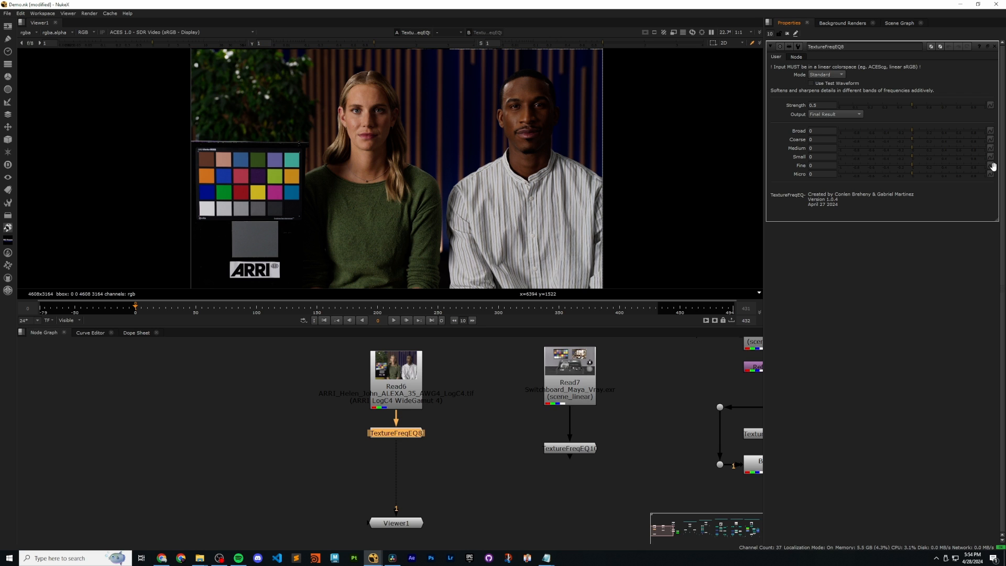
mouse_move(931, 169)
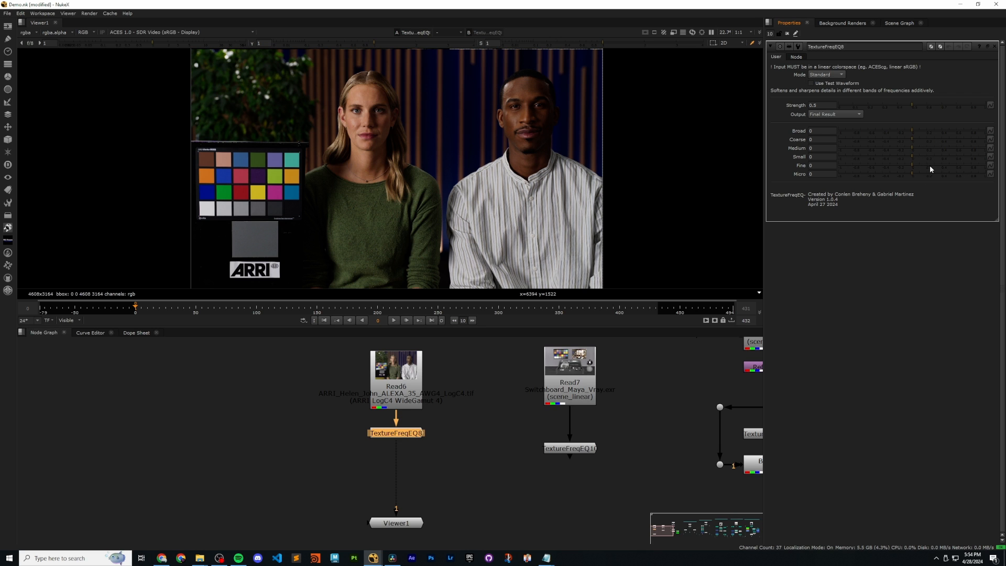
mouse_move(751, 146)
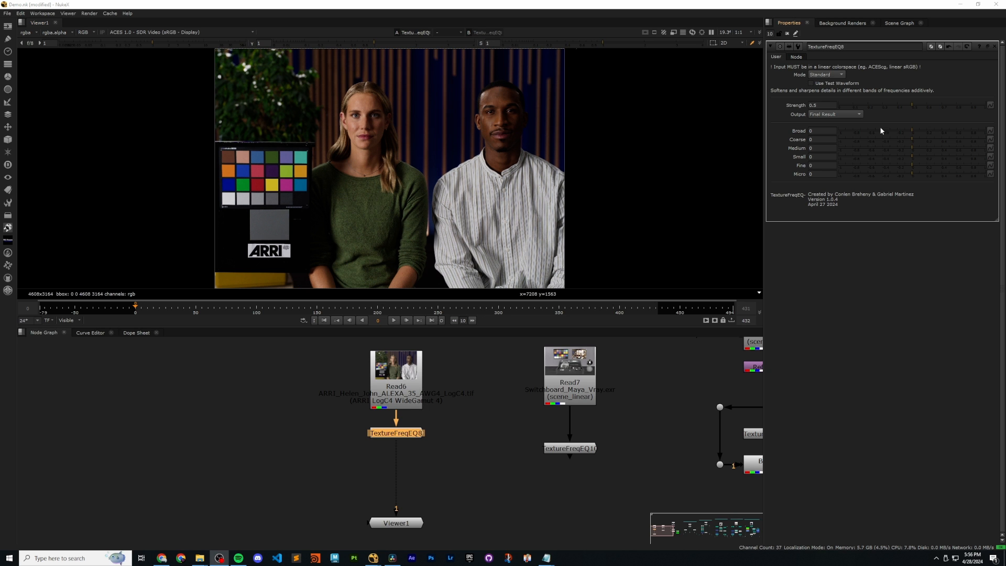
mouse_move(803, 106)
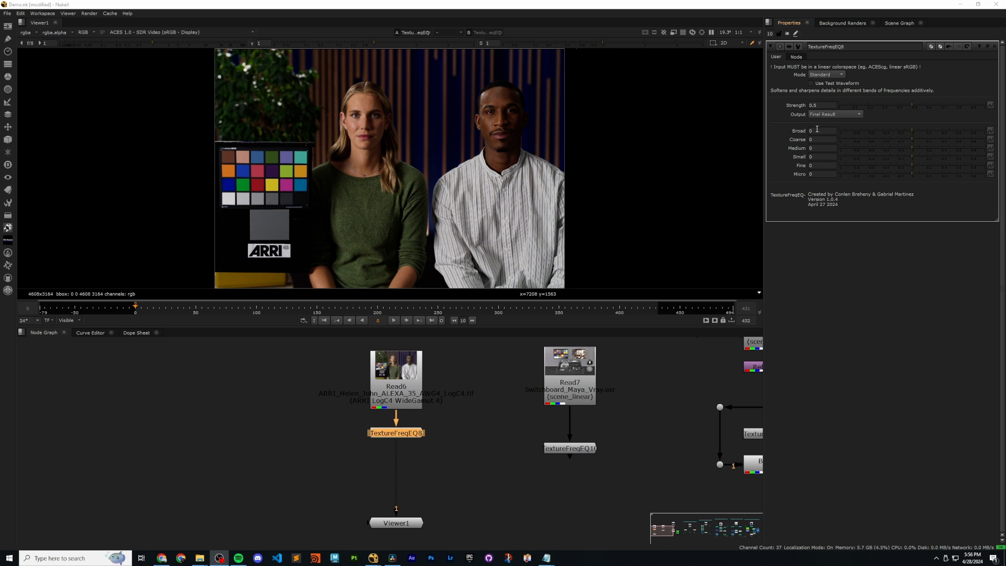
mouse_move(952, 134)
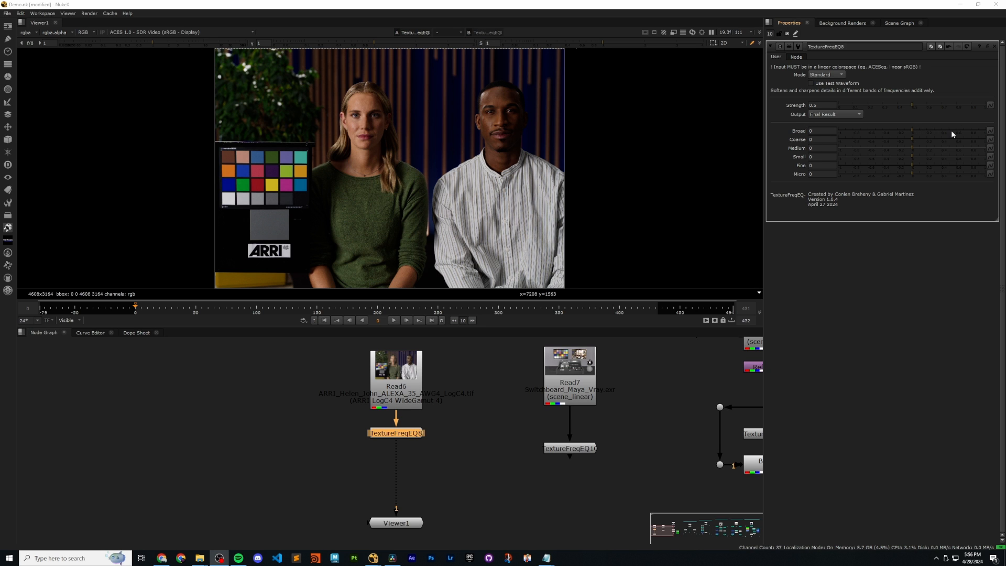
mouse_move(894, 92)
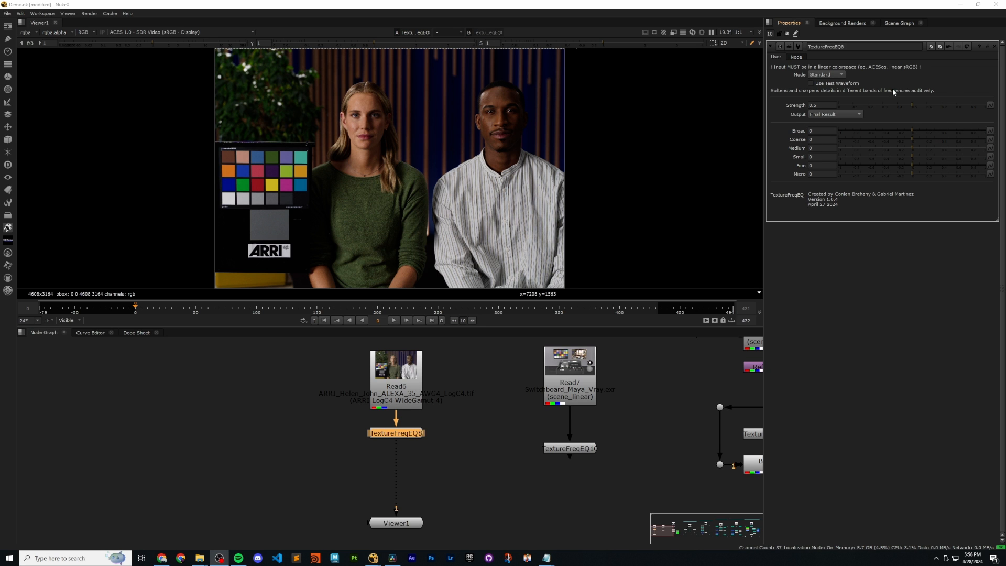
mouse_move(887, 126)
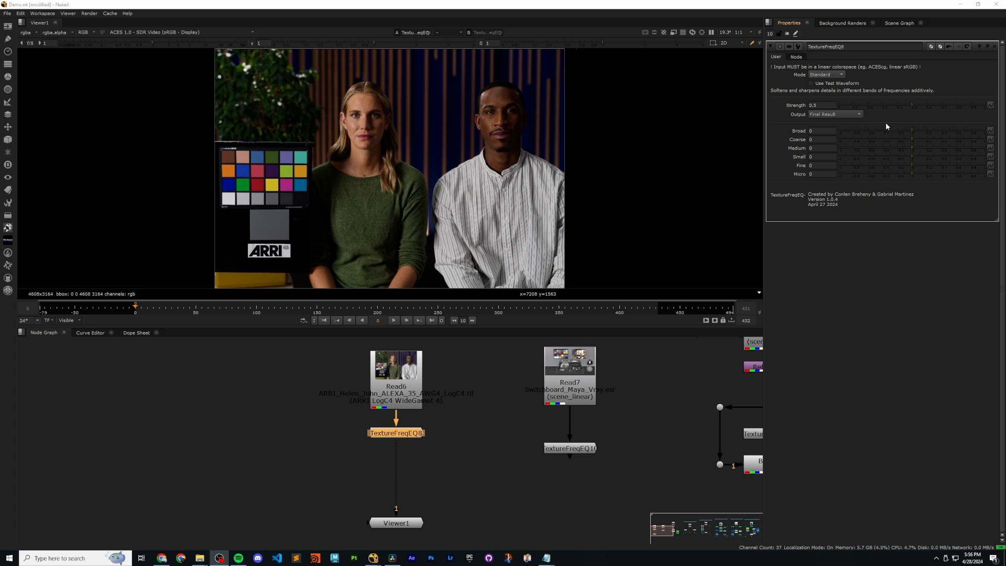
mouse_move(921, 134)
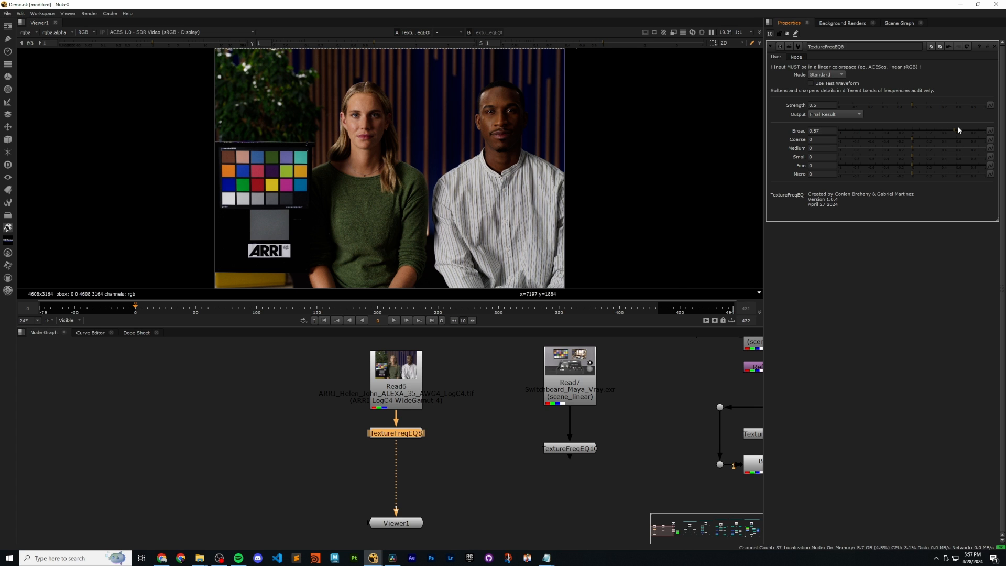
mouse_move(346, 120)
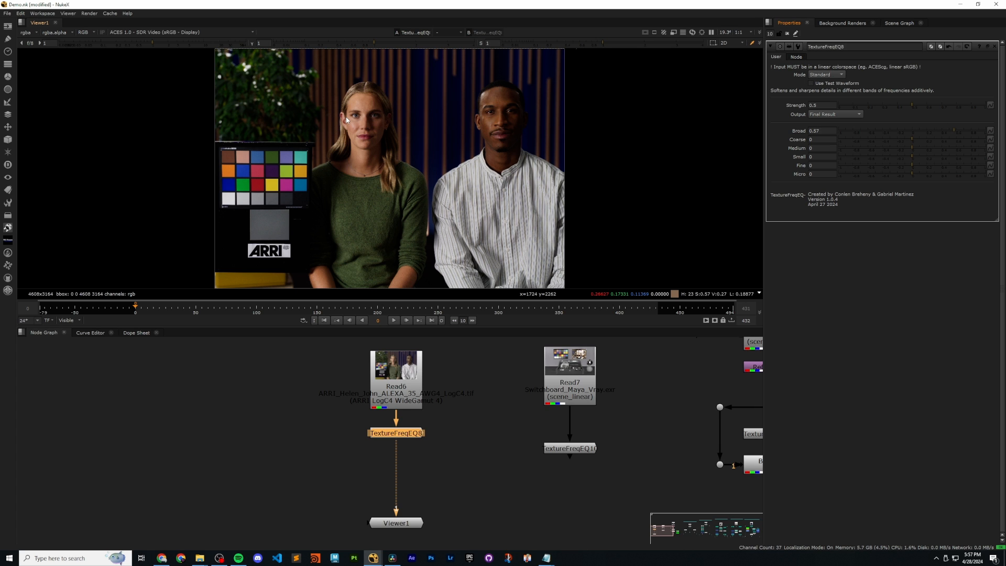
mouse_move(411, 151)
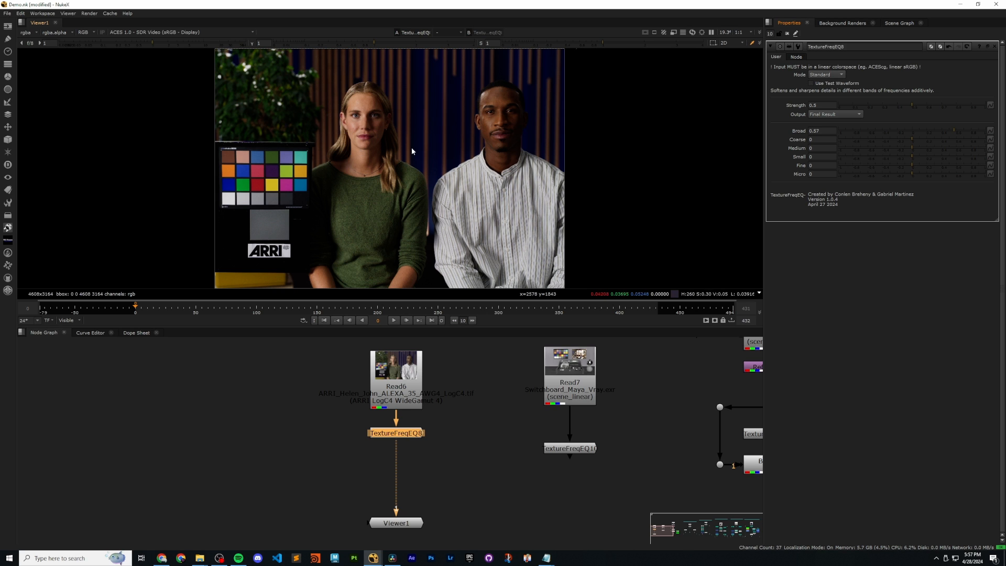
mouse_move(466, 149)
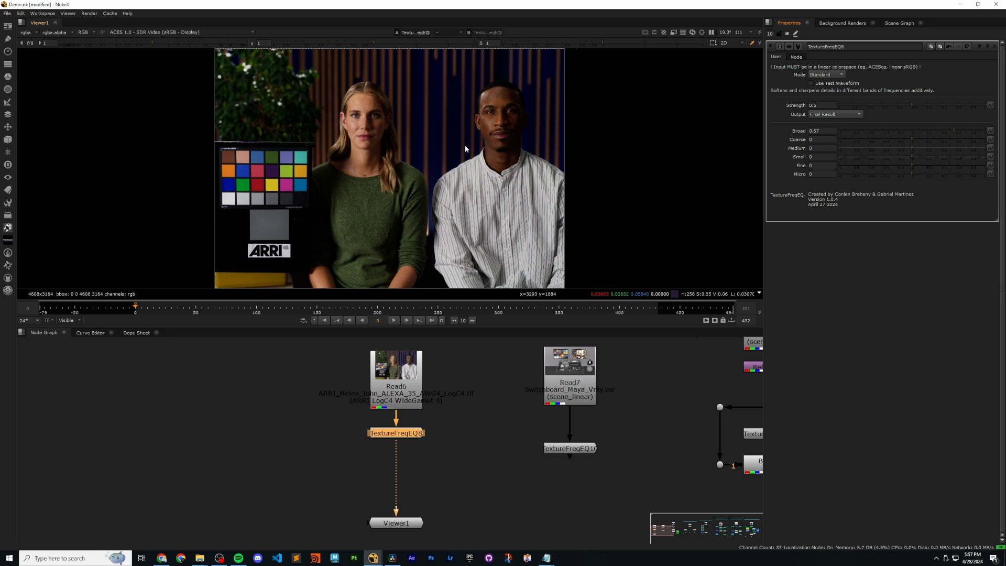
mouse_move(467, 149)
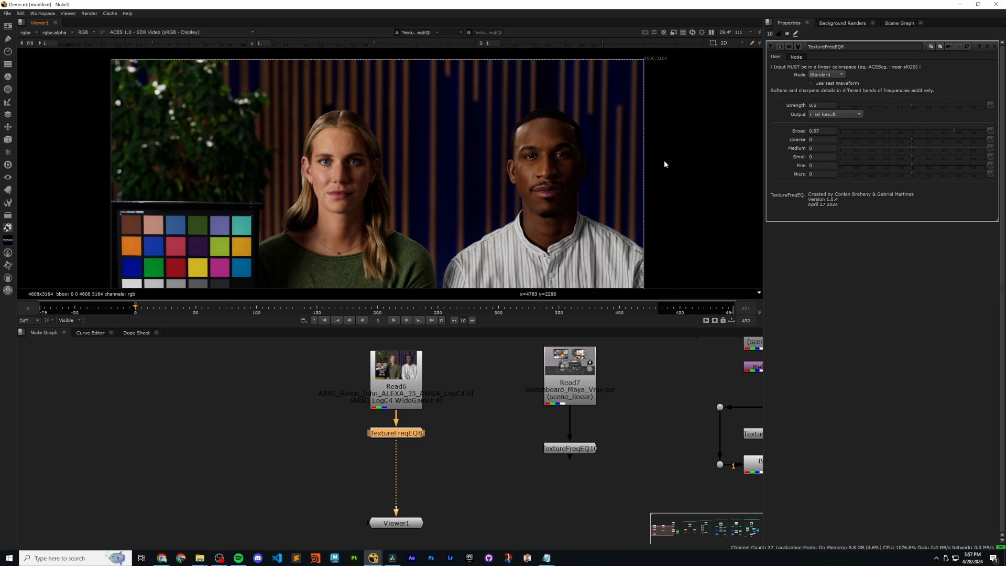
mouse_move(953, 131)
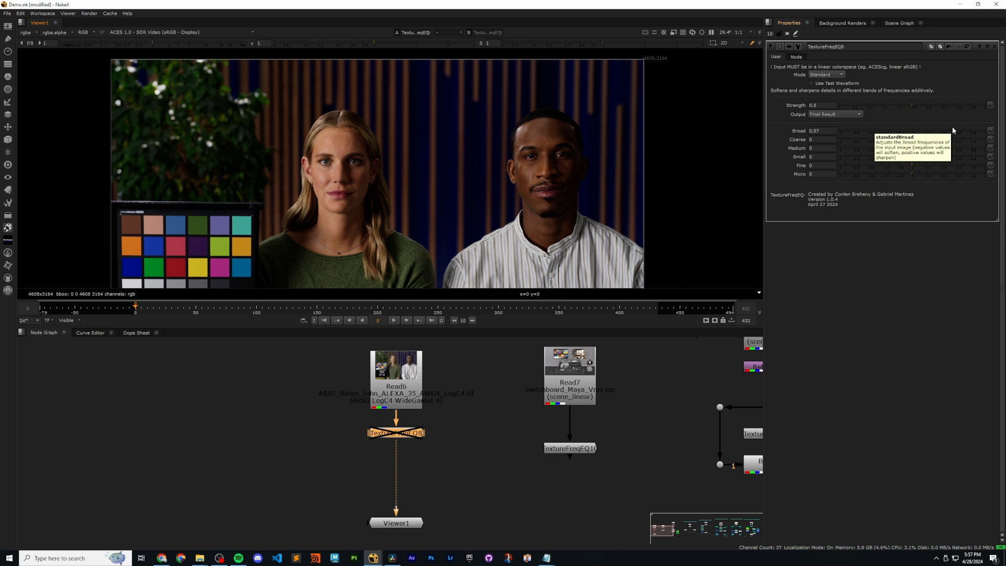
mouse_move(551, 143)
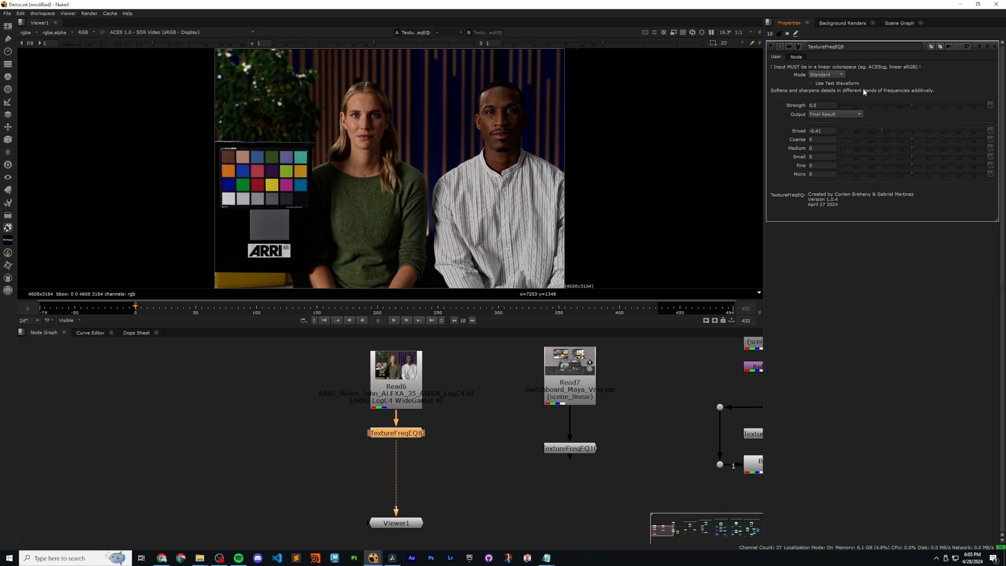
mouse_move(838, 83)
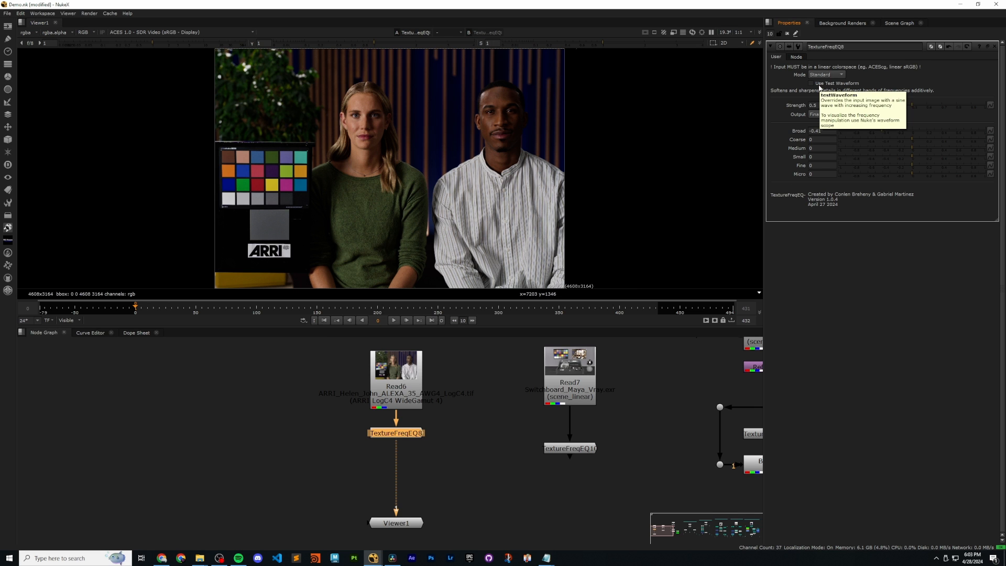
Enable Use Test Waveform on TextureFreqEQ8 to show the sine sweep.
click(811, 83)
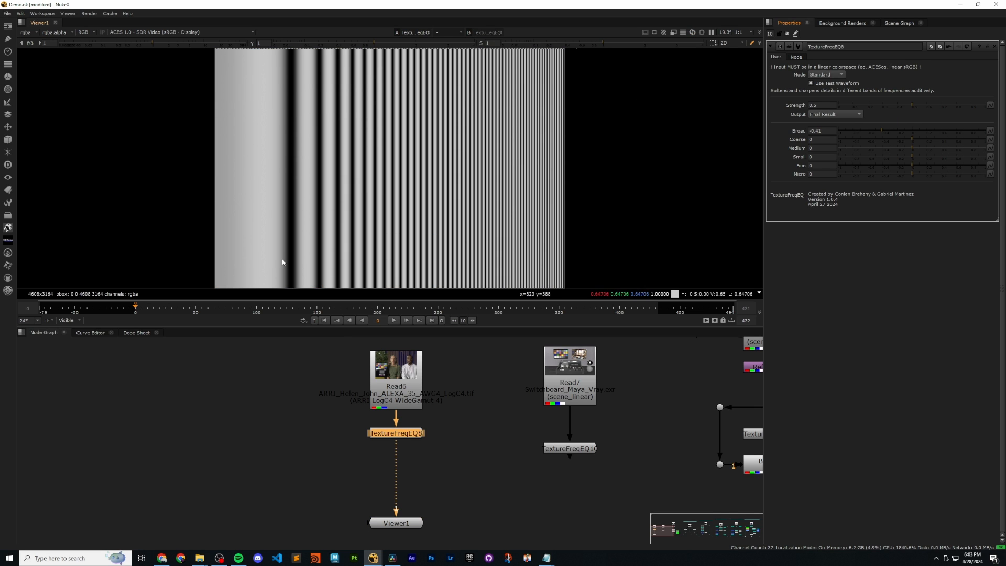
mouse_move(220, 151)
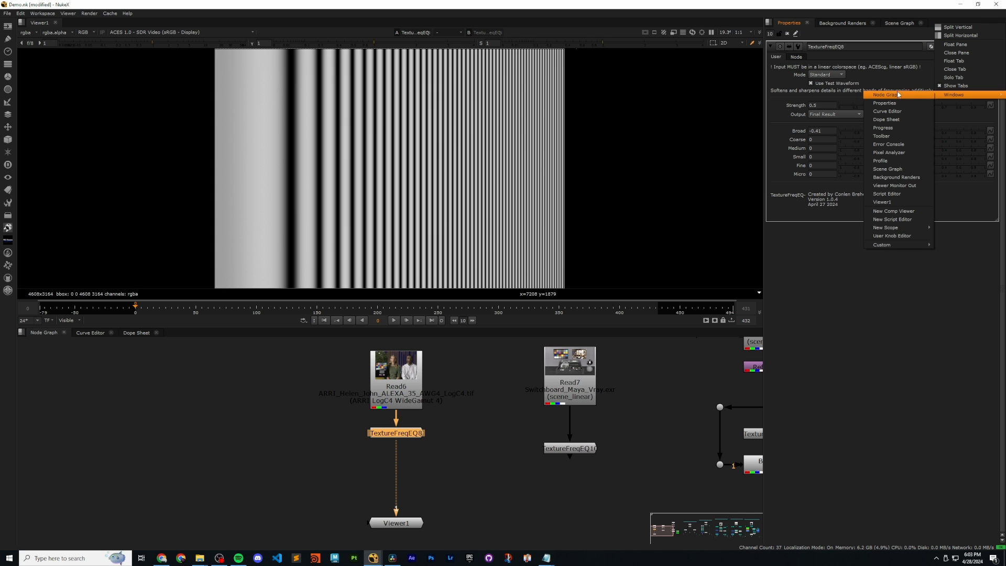
mouse_move(886, 227)
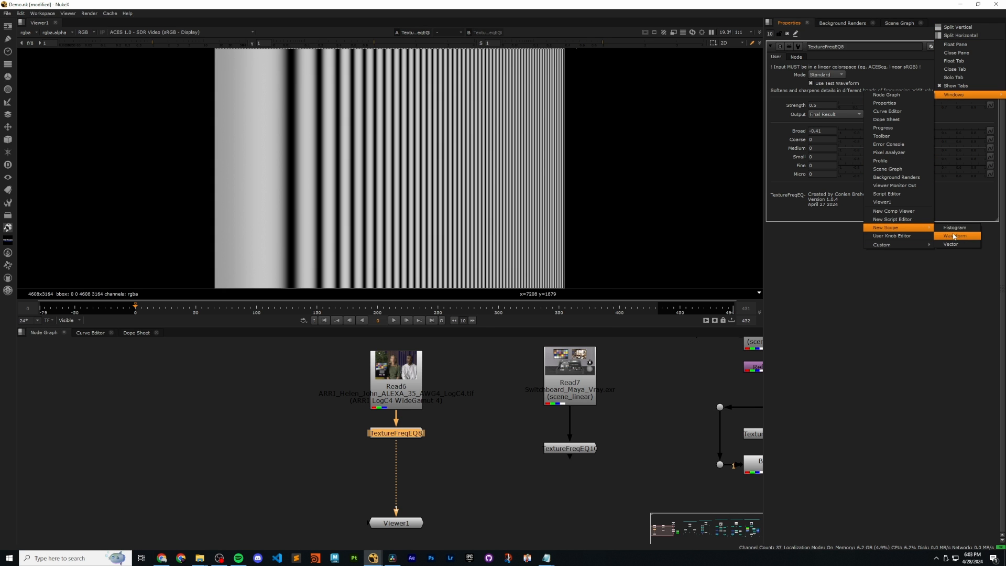
Open the Preferences dialog to reach the waveform scope settings.
click(954, 235)
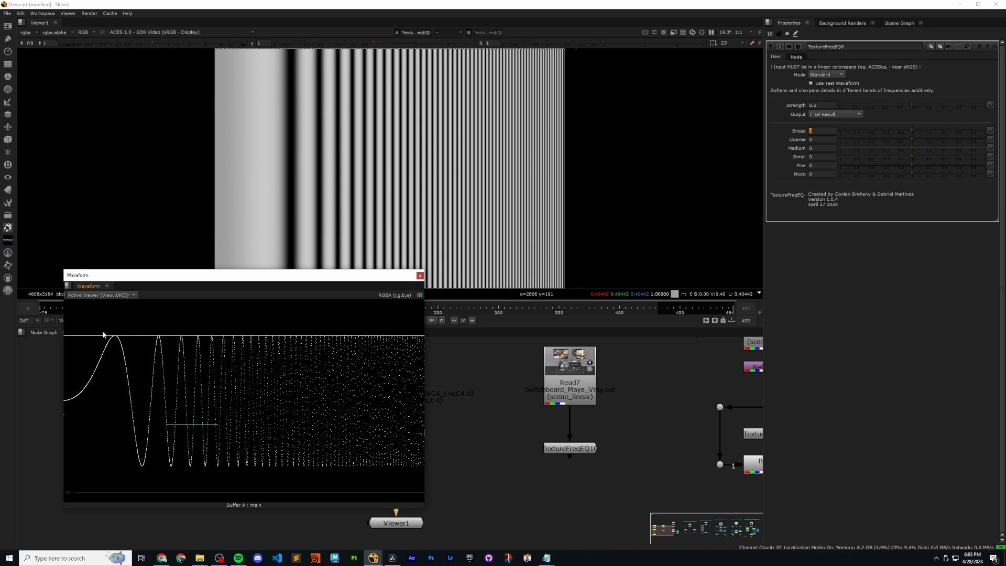
mouse_move(451, 456)
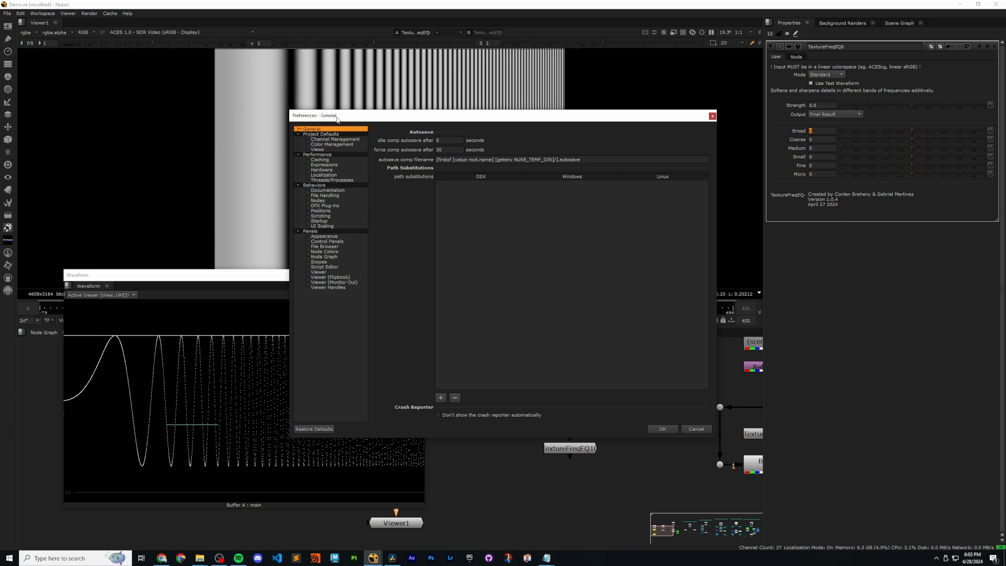
Check the Scopes black point (-10) and white point (10), then close Preferences.
click(435, 249)
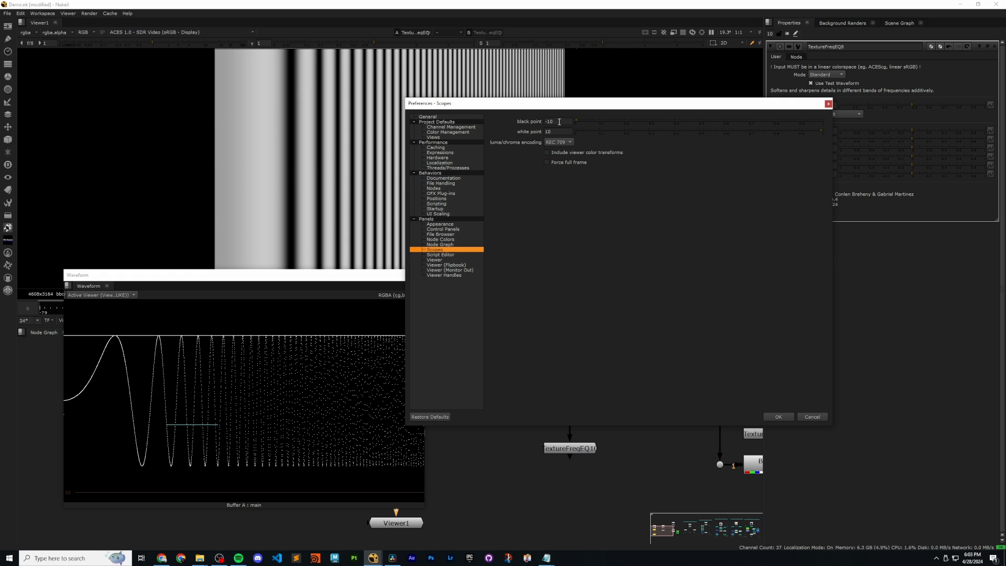
click(555, 132)
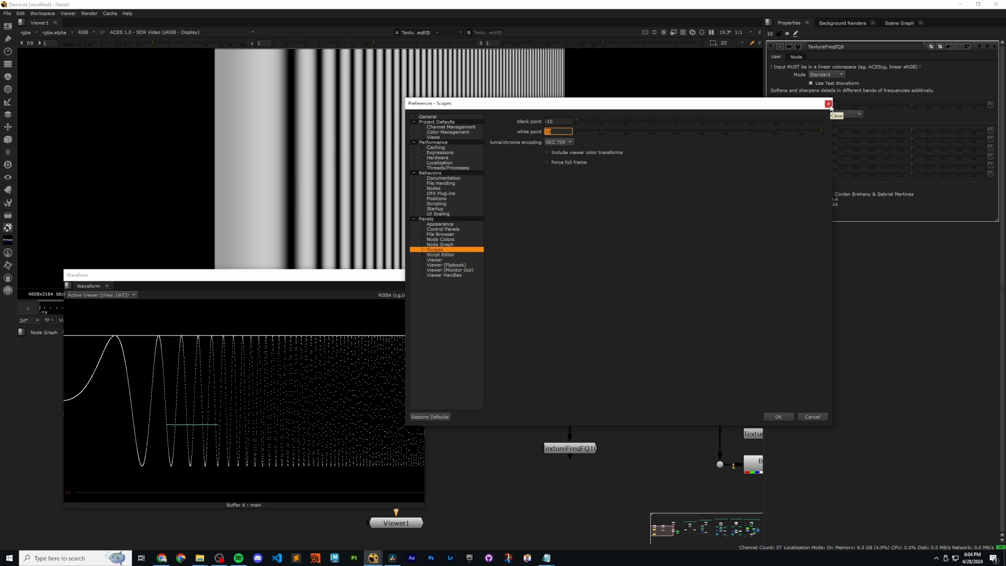
click(829, 104)
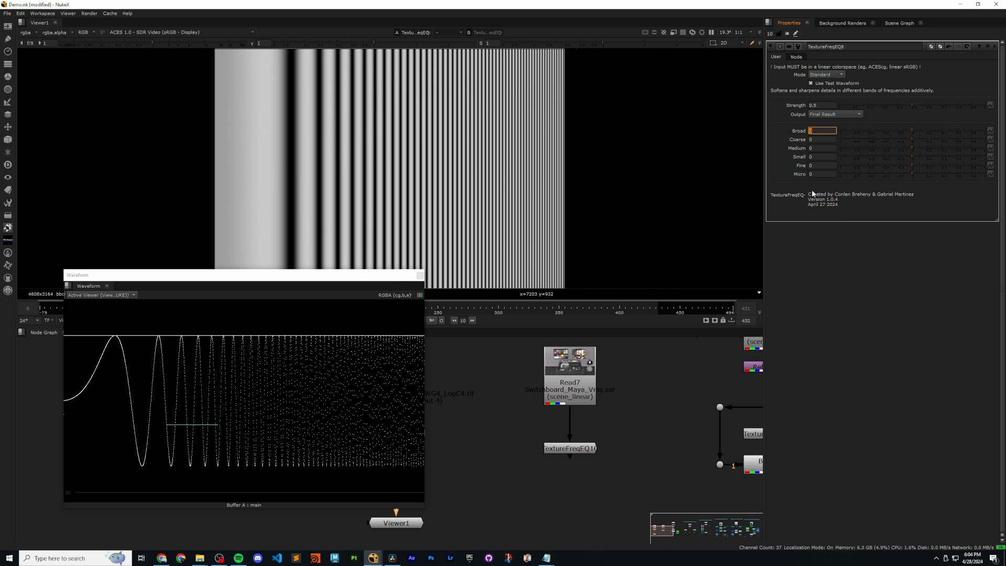
Set Broad to -0.54, then turn off the test waveform to view the ARRI footage.
text(0.38)
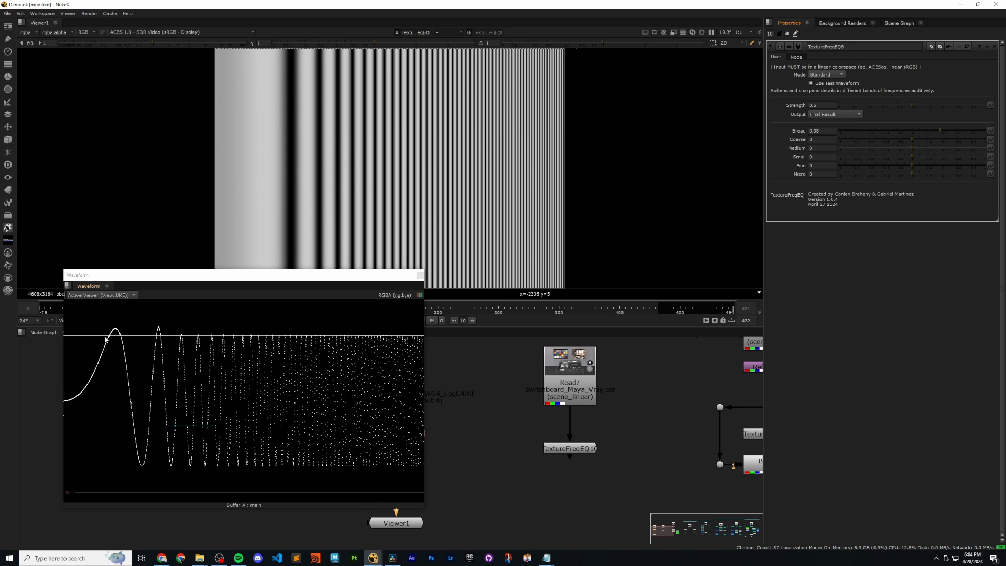
mouse_move(178, 342)
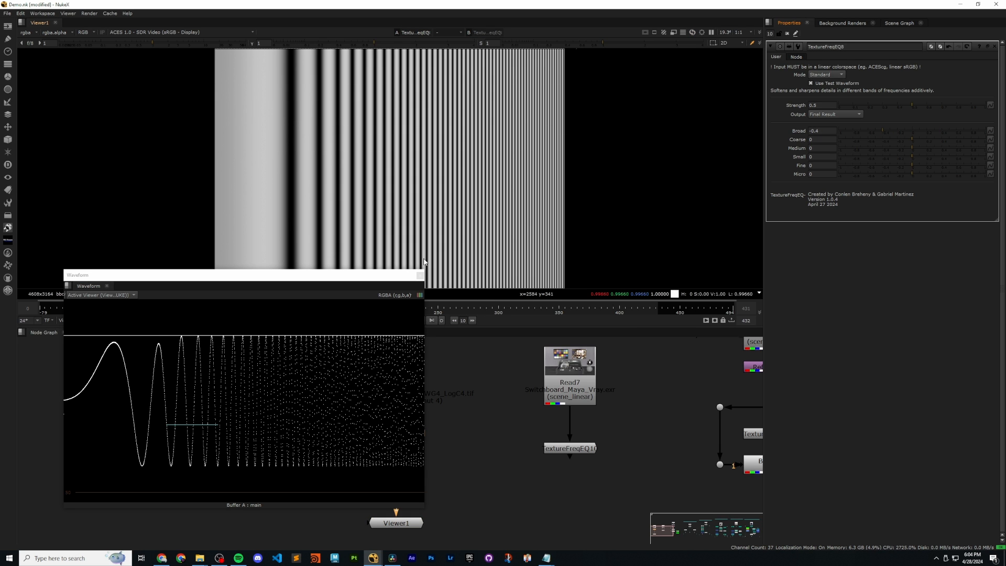
mouse_move(207, 366)
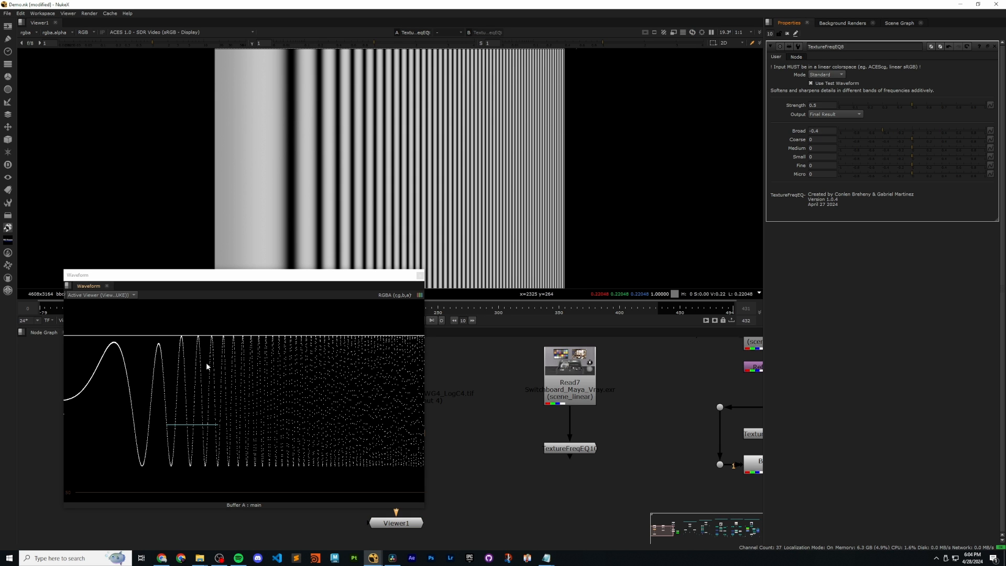
mouse_move(224, 362)
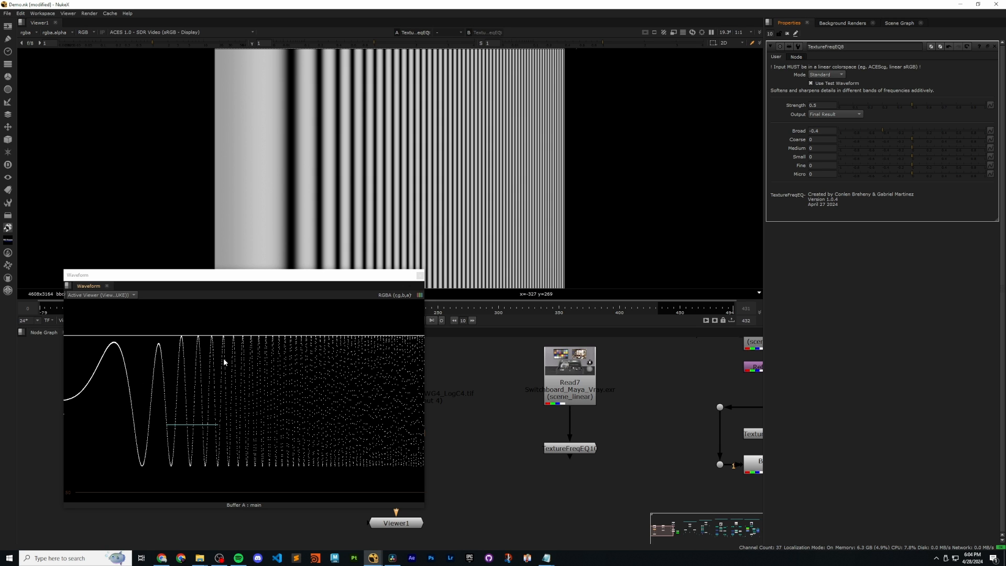
mouse_move(187, 406)
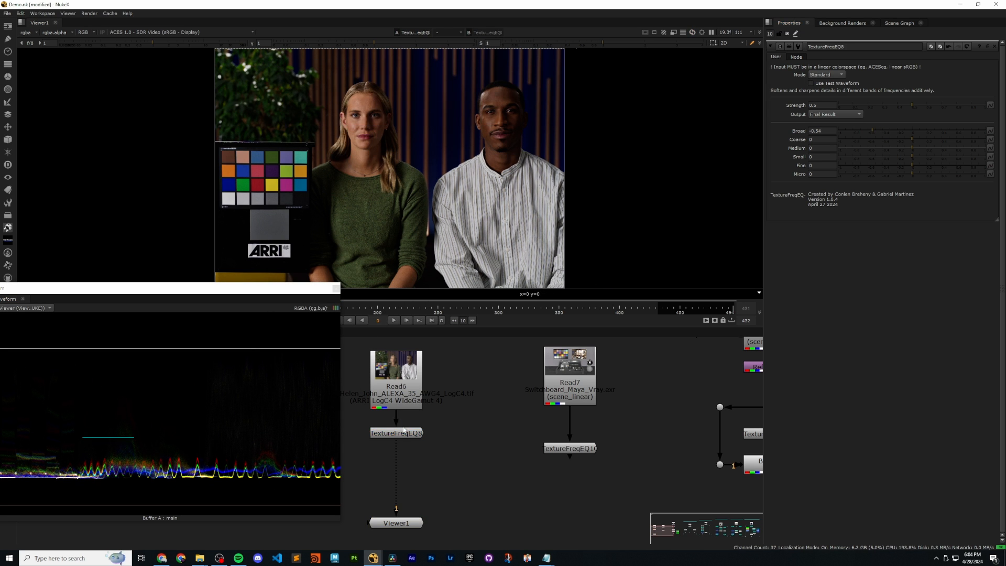
click(396, 432)
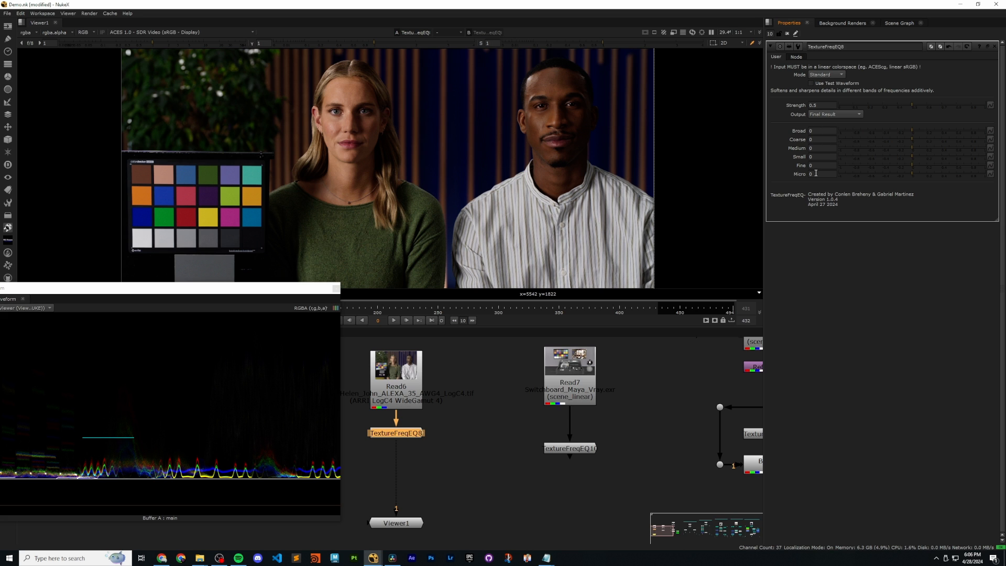
mouse_move(815, 174)
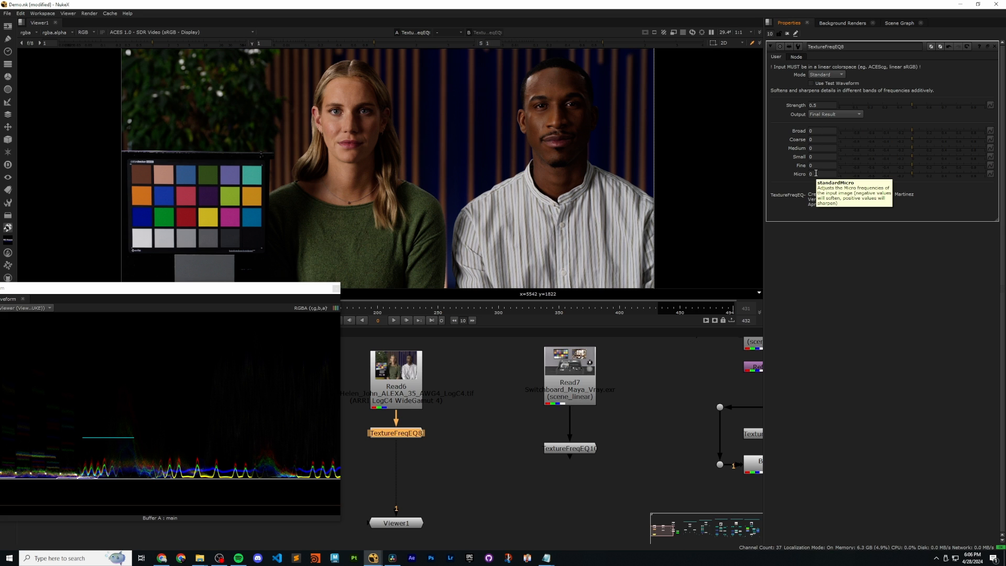
mouse_move(909, 143)
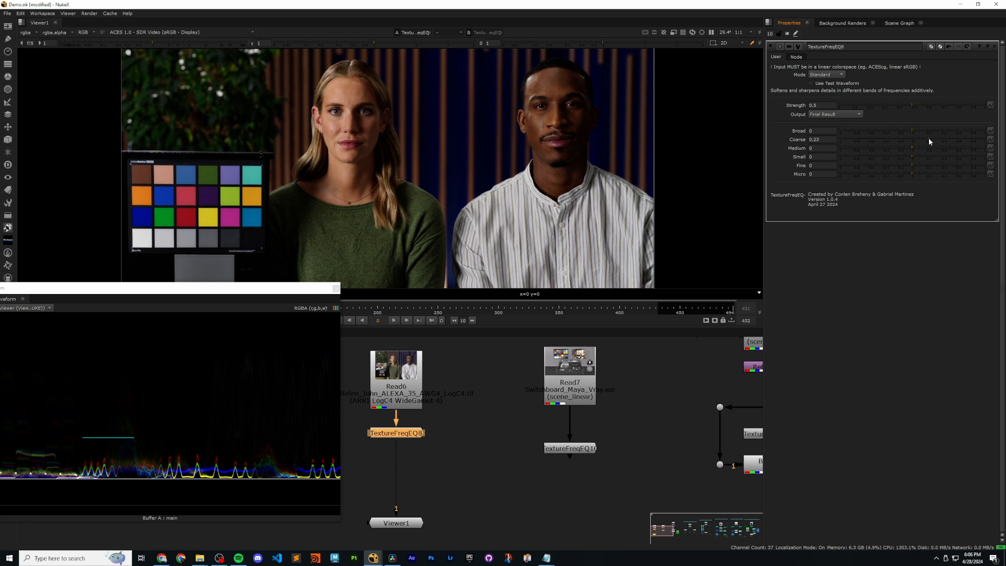
Lower Coarse to -0.28 and re-enable the test waveform.
drag(912, 139, 893, 139)
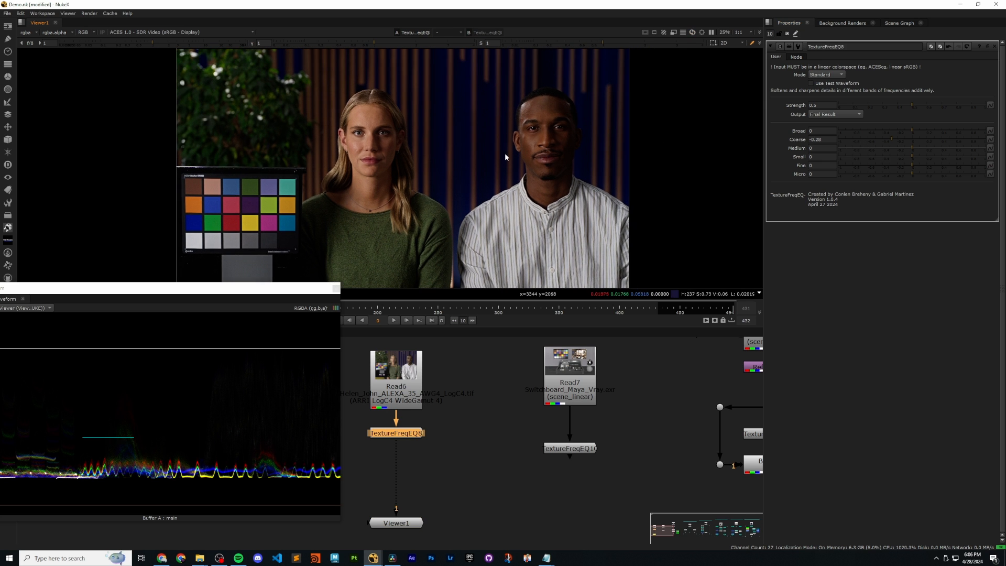
mouse_move(760, 174)
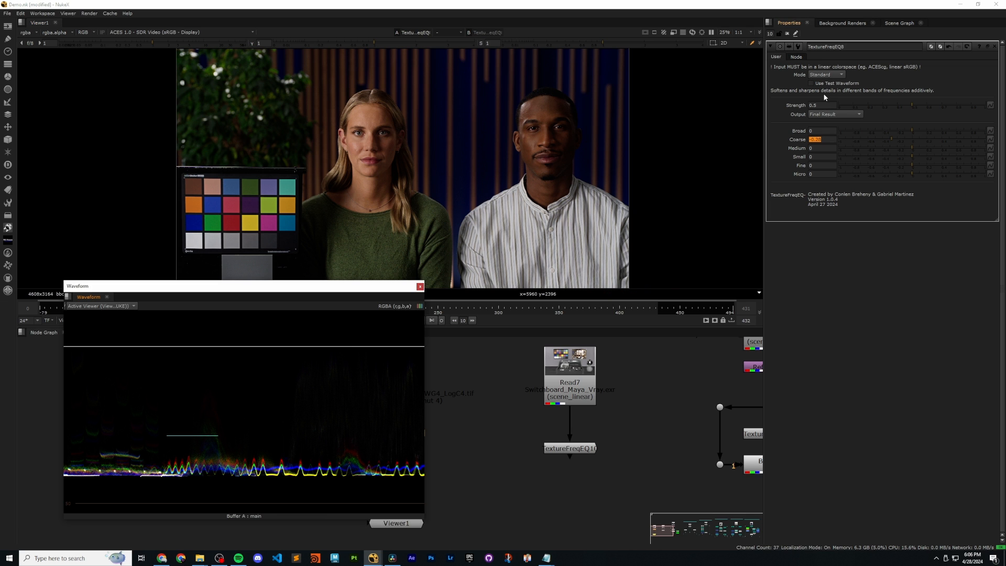
click(811, 84)
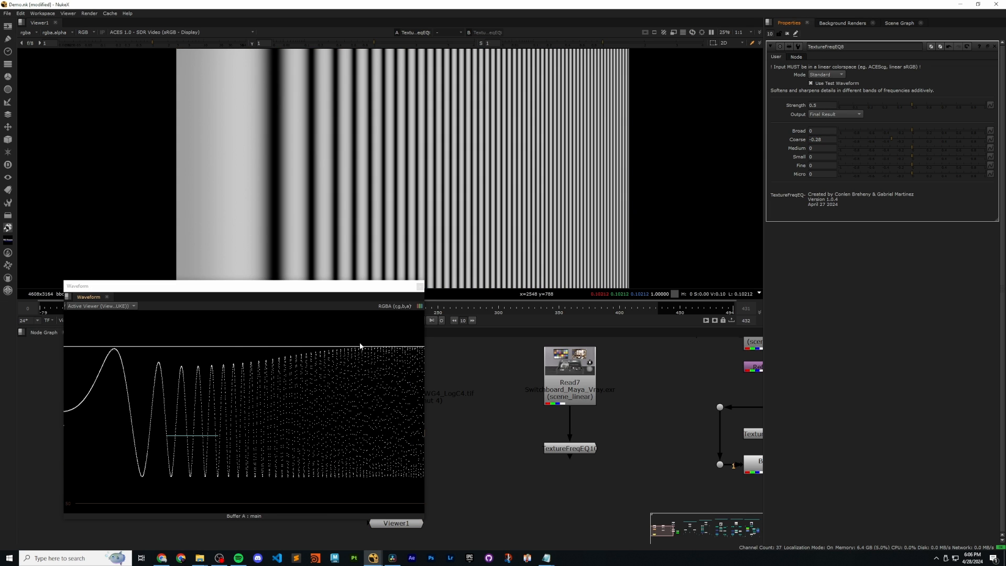
mouse_move(193, 375)
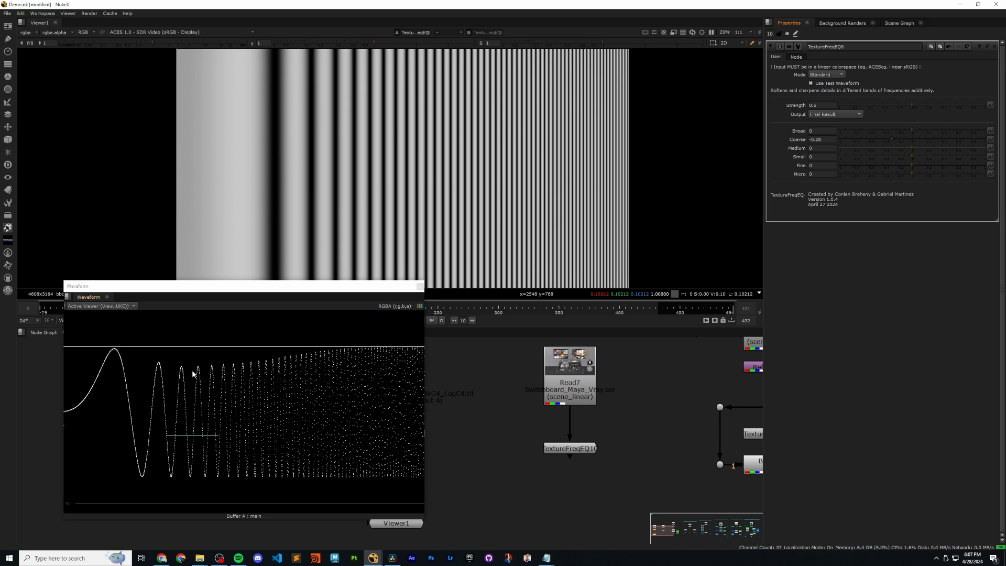
mouse_move(202, 378)
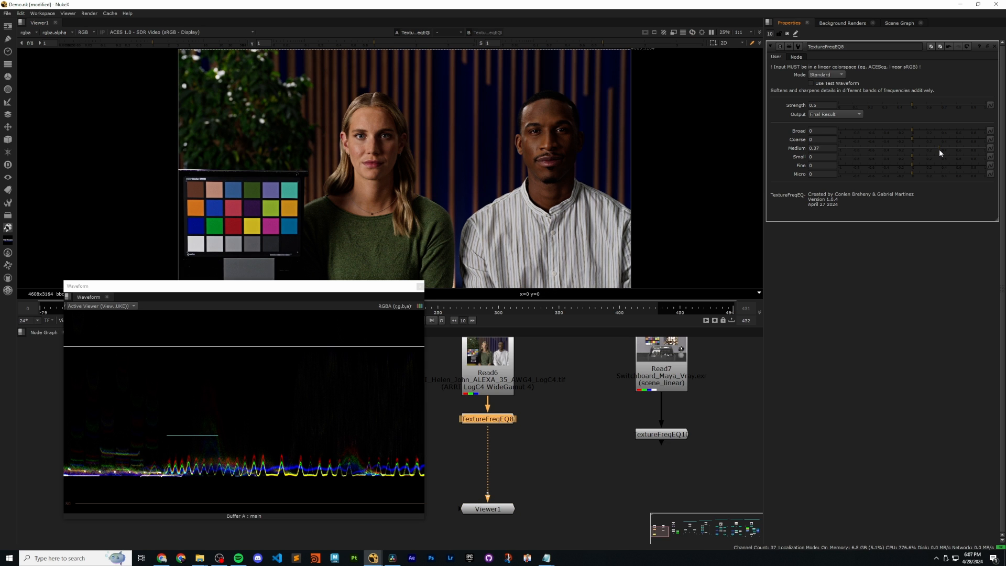
Set Medium 0.37, Small 0.61 and Fine -1, then move to the Face.exr setups.
drag(899, 148, 854, 149)
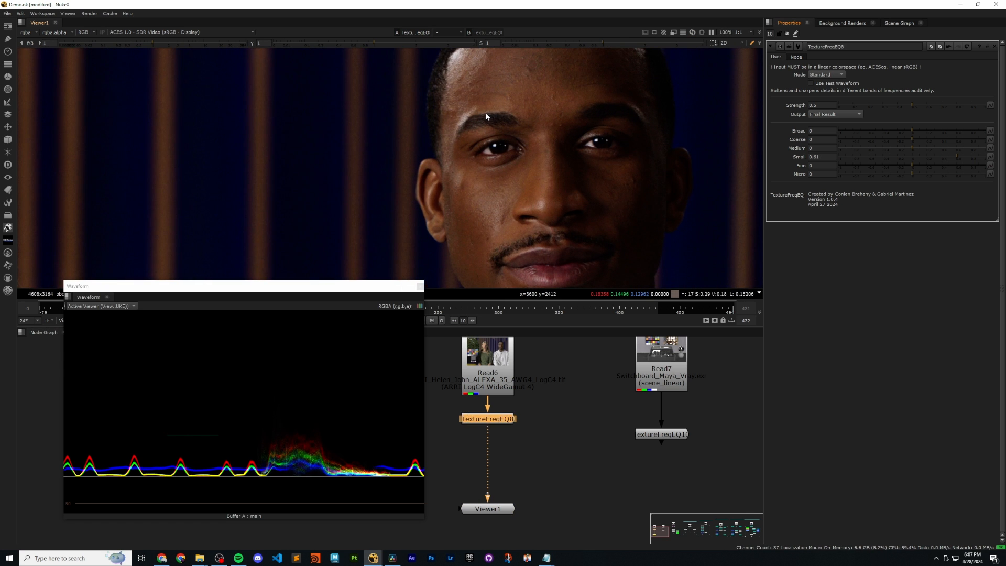
mouse_move(890, 158)
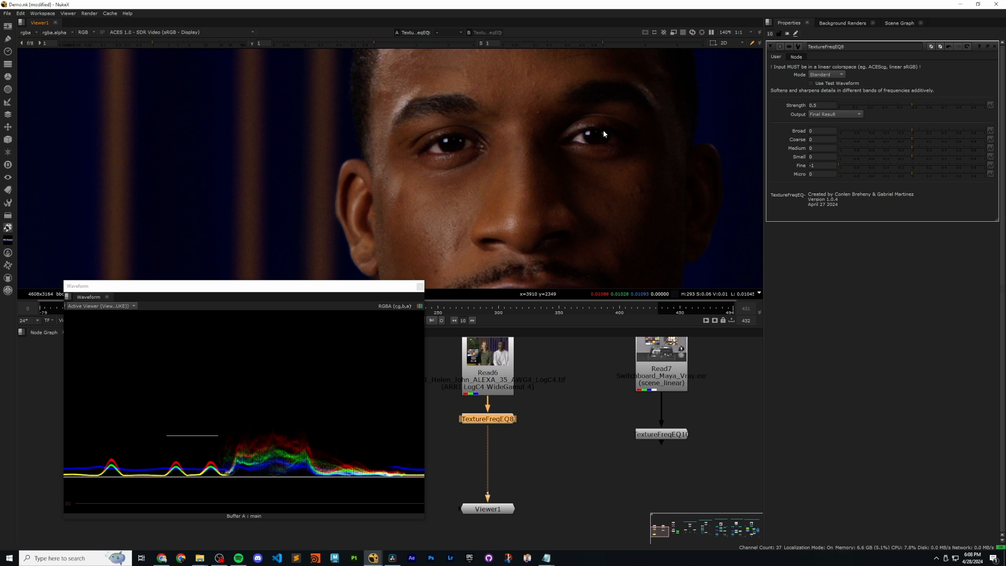
click(823, 166)
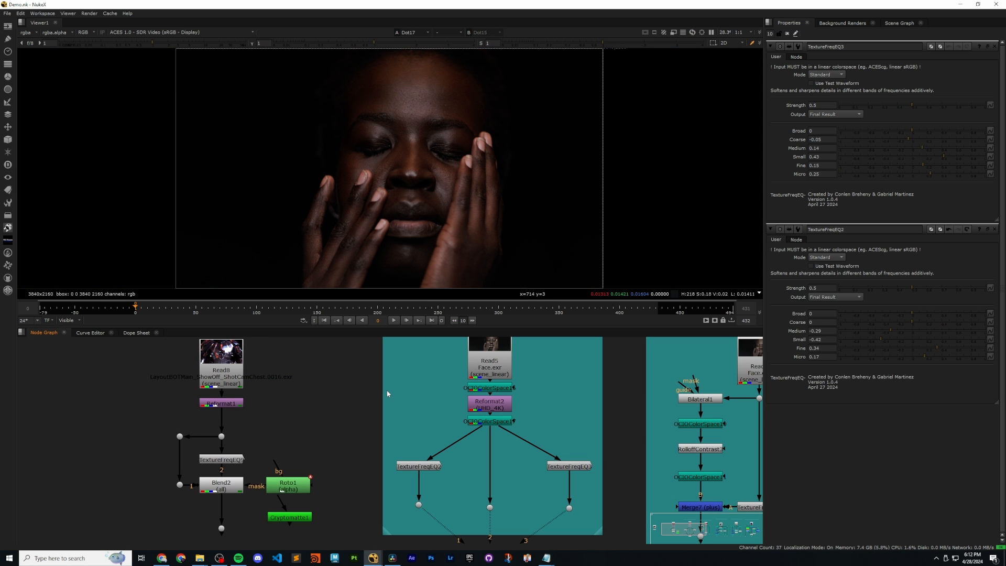
mouse_move(444, 426)
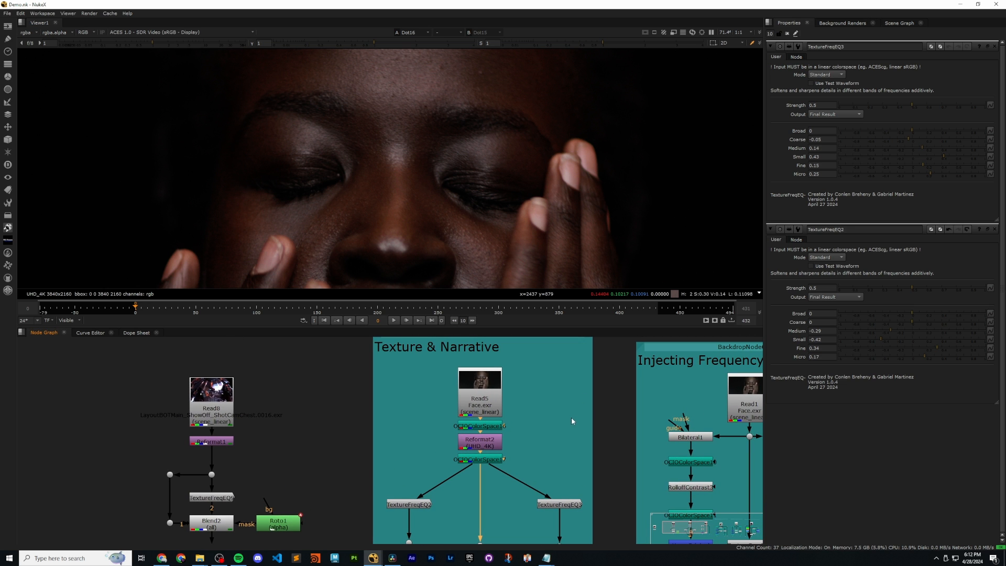
mouse_move(429, 250)
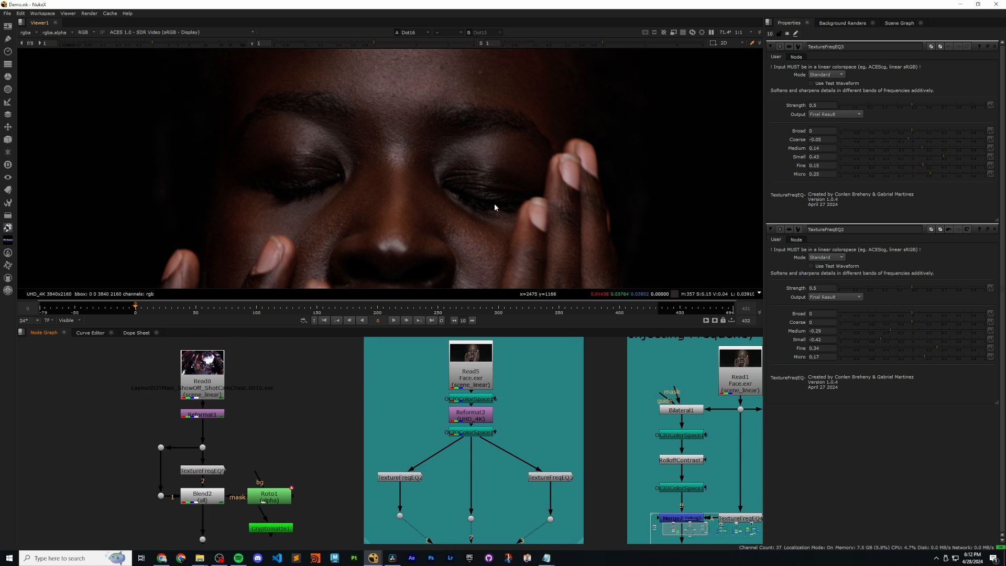
mouse_move(357, 212)
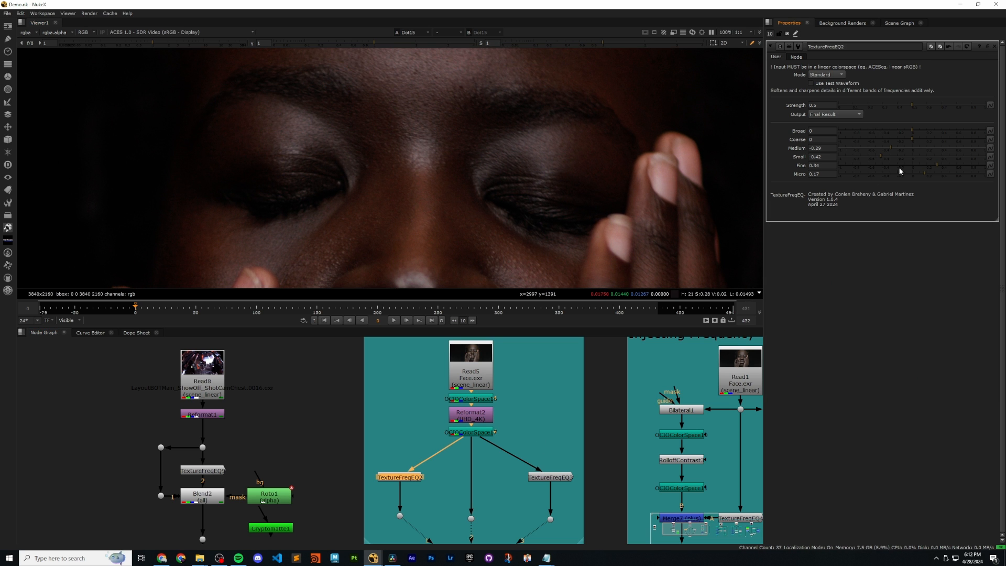
mouse_move(492, 158)
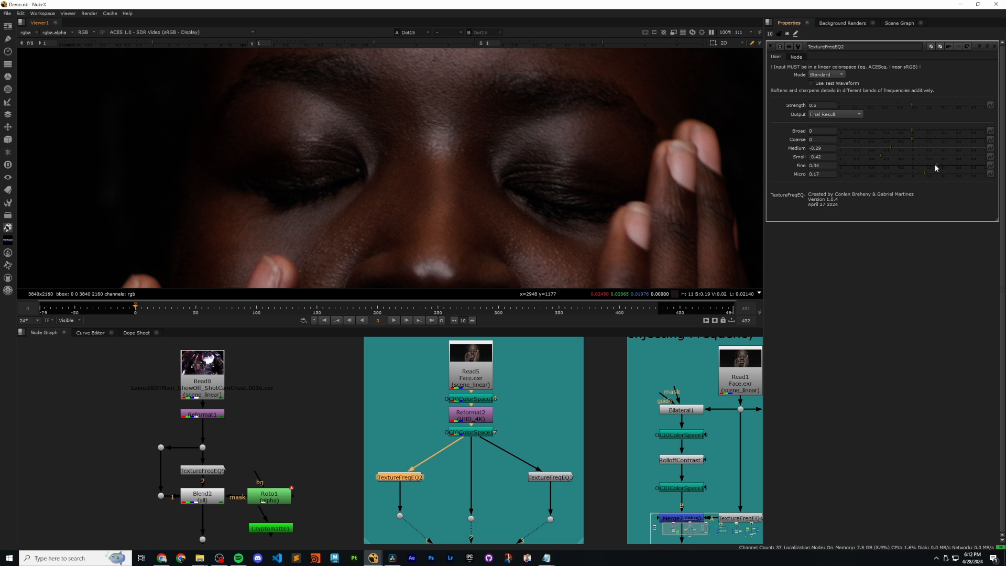
mouse_move(867, 178)
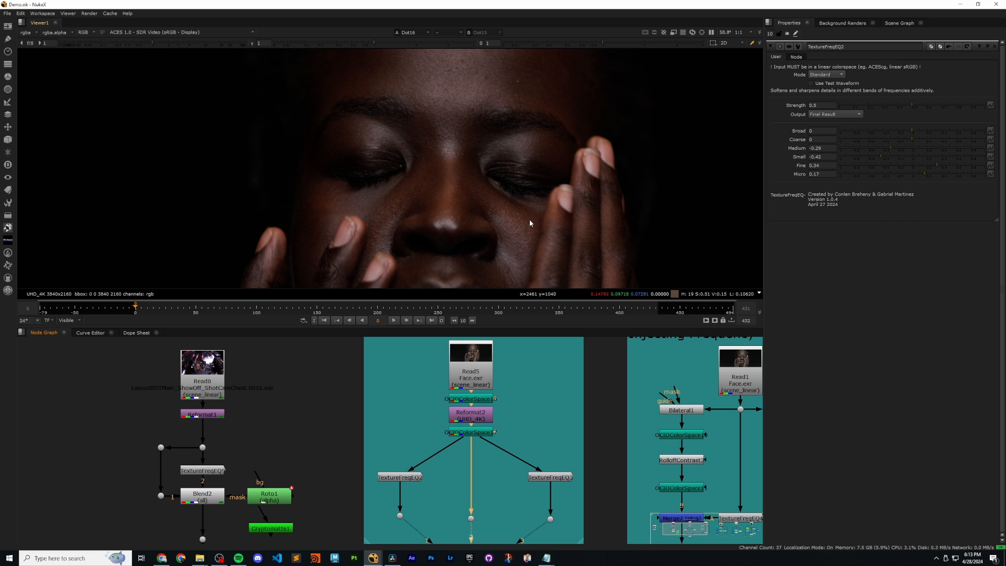
mouse_move(576, 186)
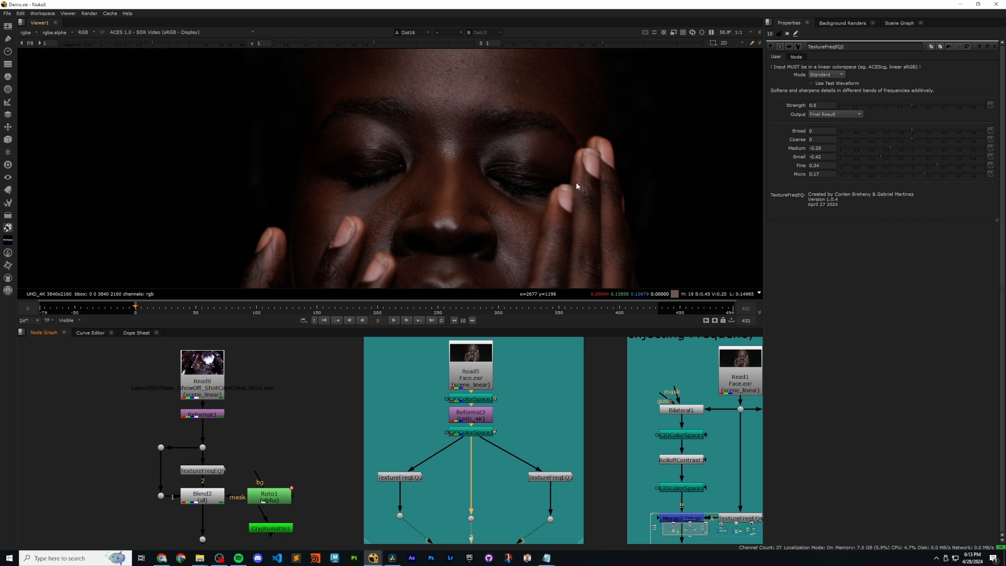
mouse_move(410, 160)
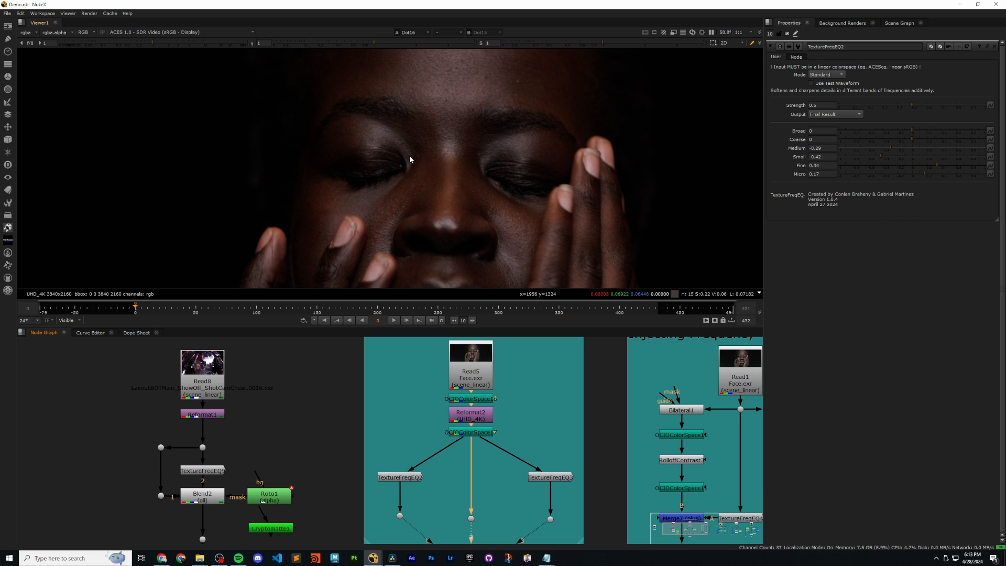
mouse_move(428, 101)
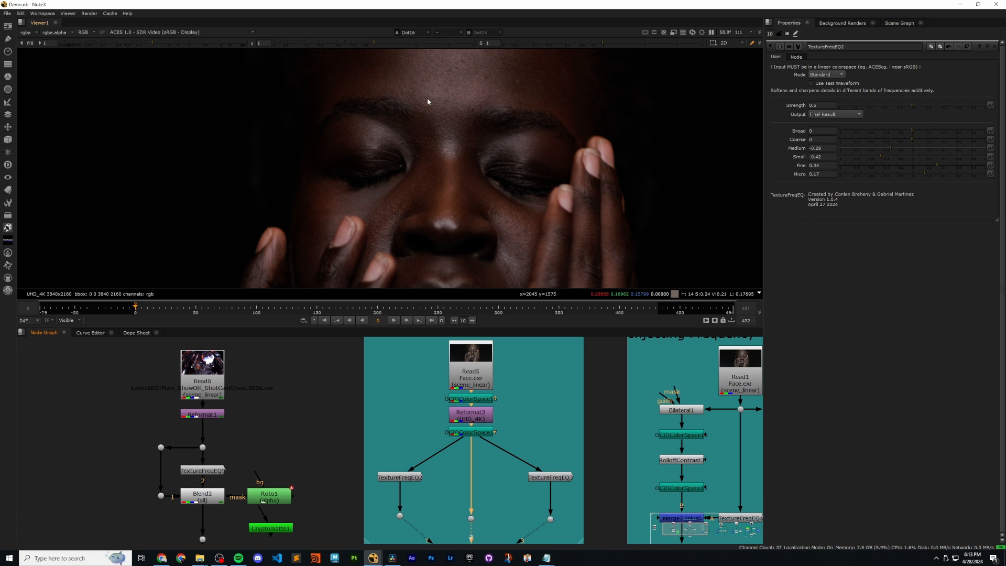
mouse_move(428, 186)
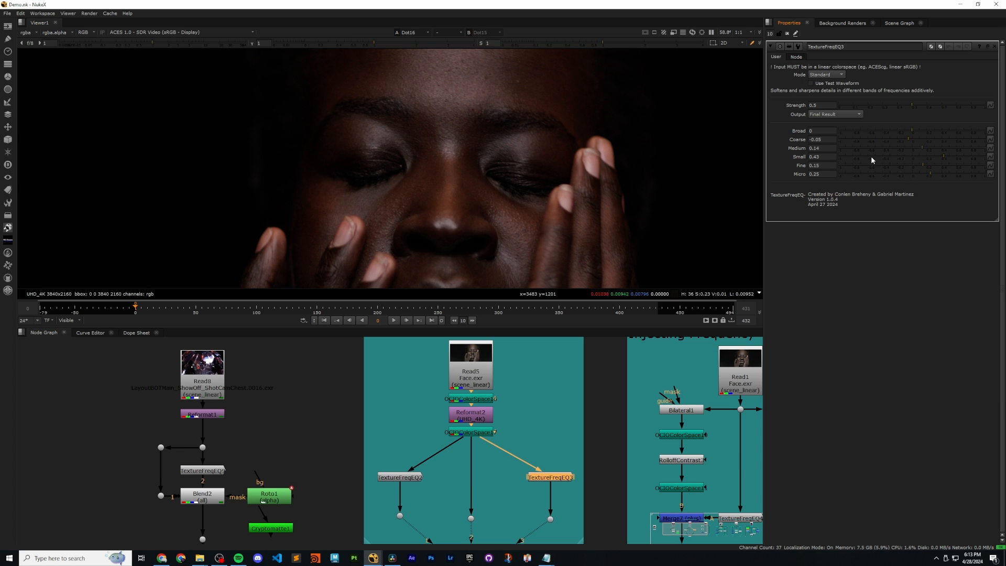
mouse_move(941, 158)
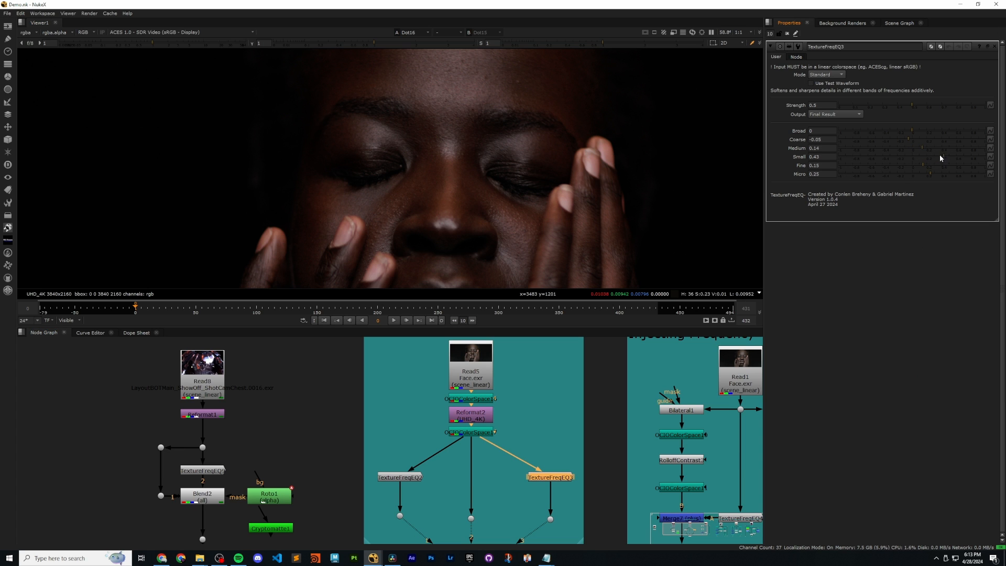
mouse_move(919, 171)
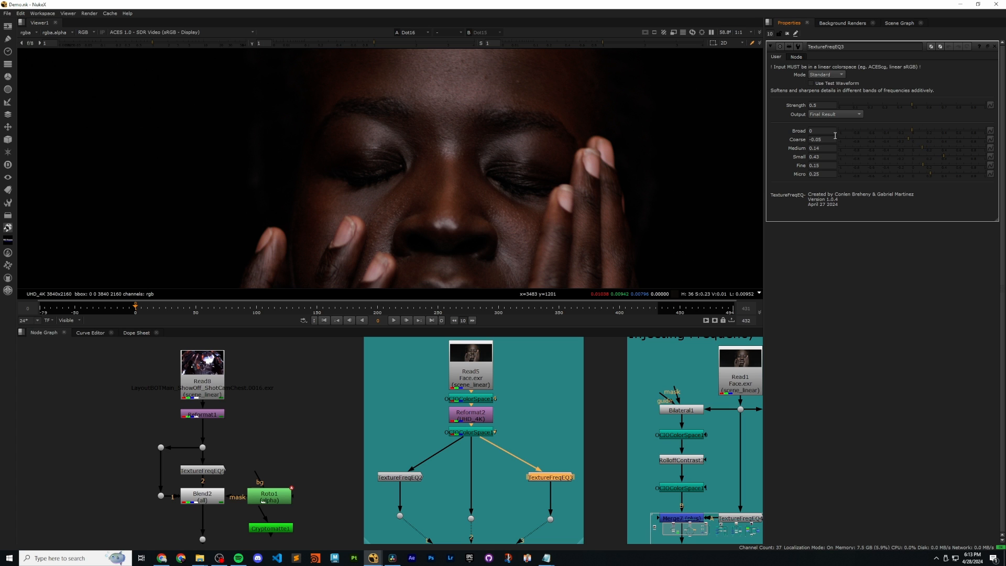
mouse_move(521, 174)
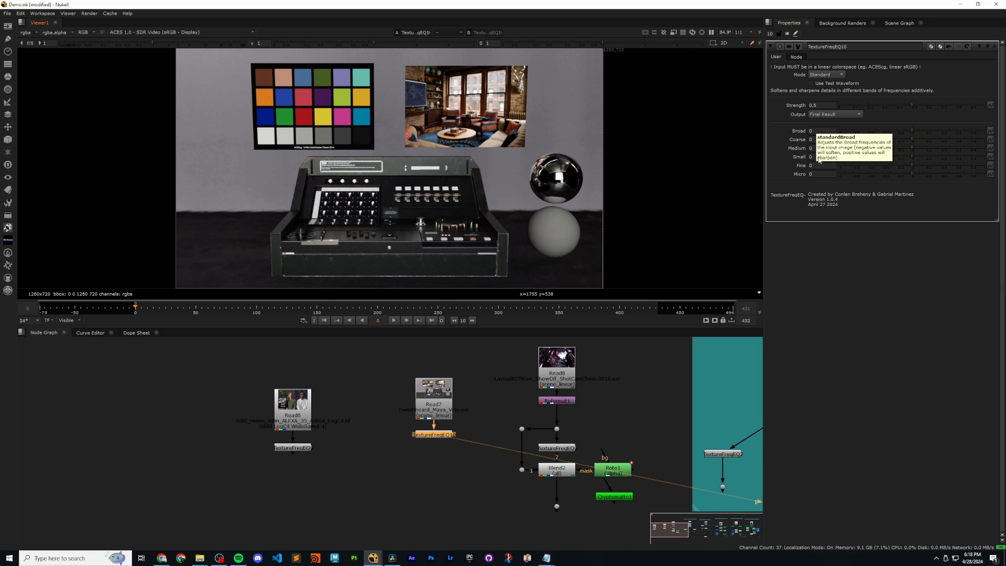
mouse_move(807, 197)
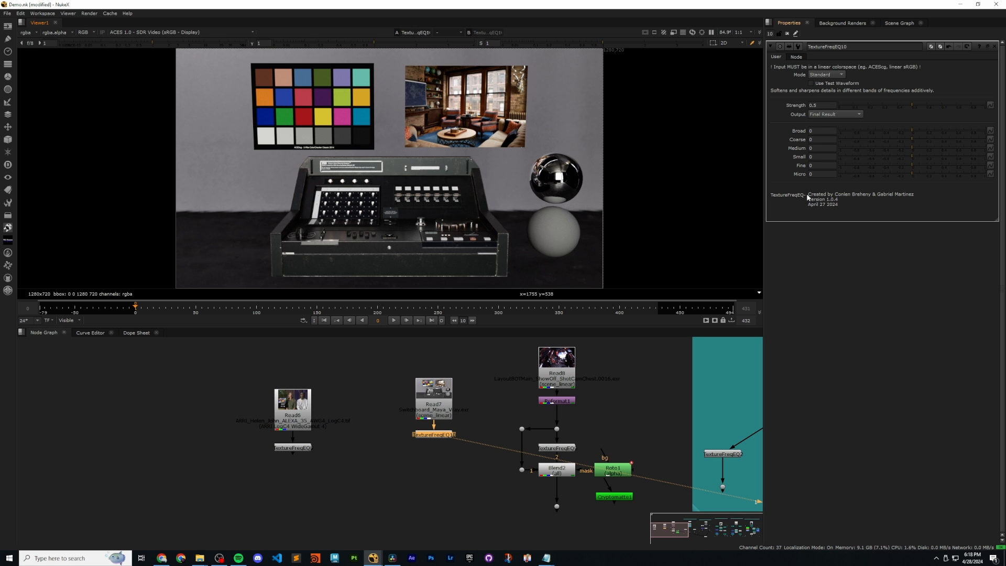
Switch TextureFreqEQ10 to Single Band with Soften/Sharpen -0.78 and sizes 72–282.
click(829, 74)
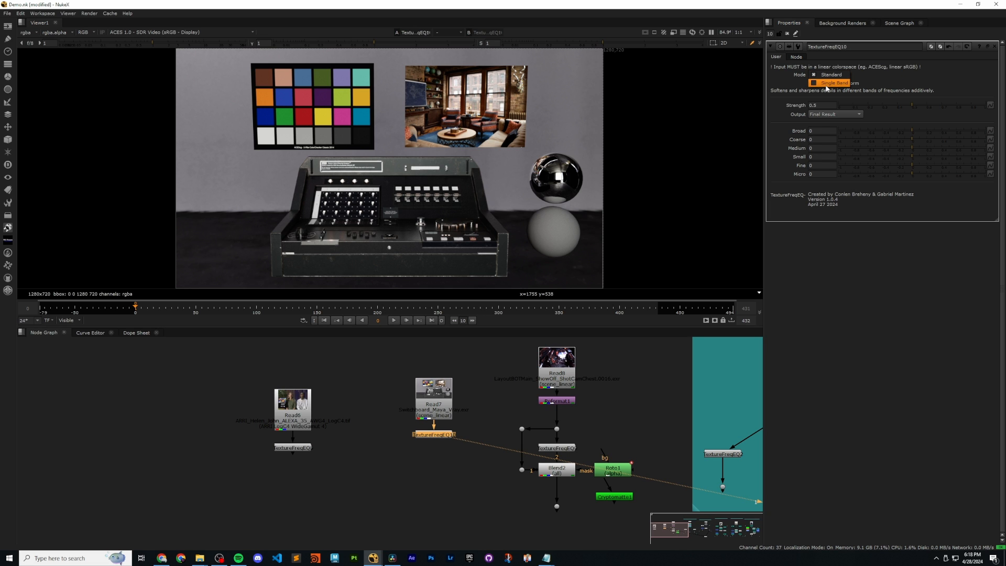
click(834, 82)
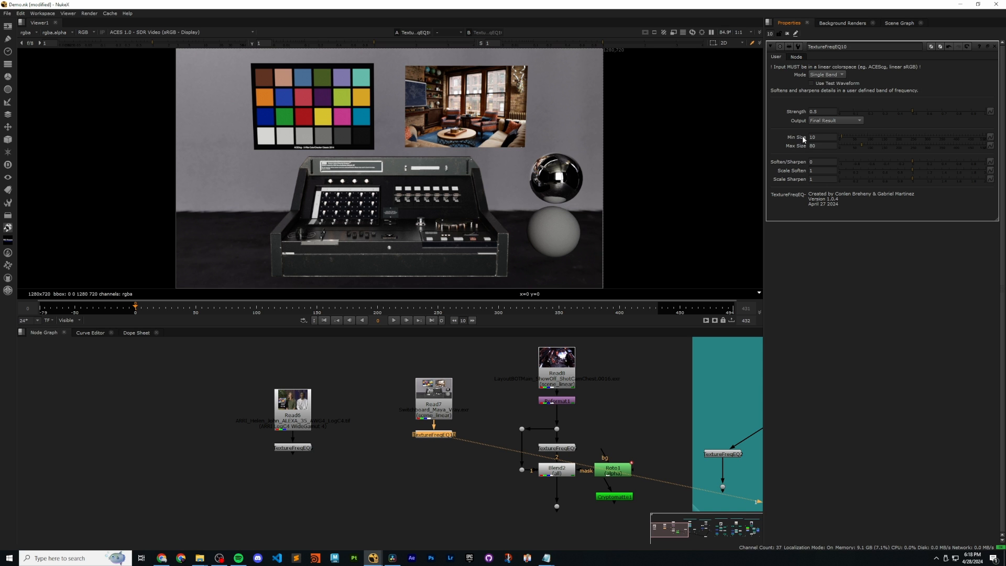
mouse_move(751, 149)
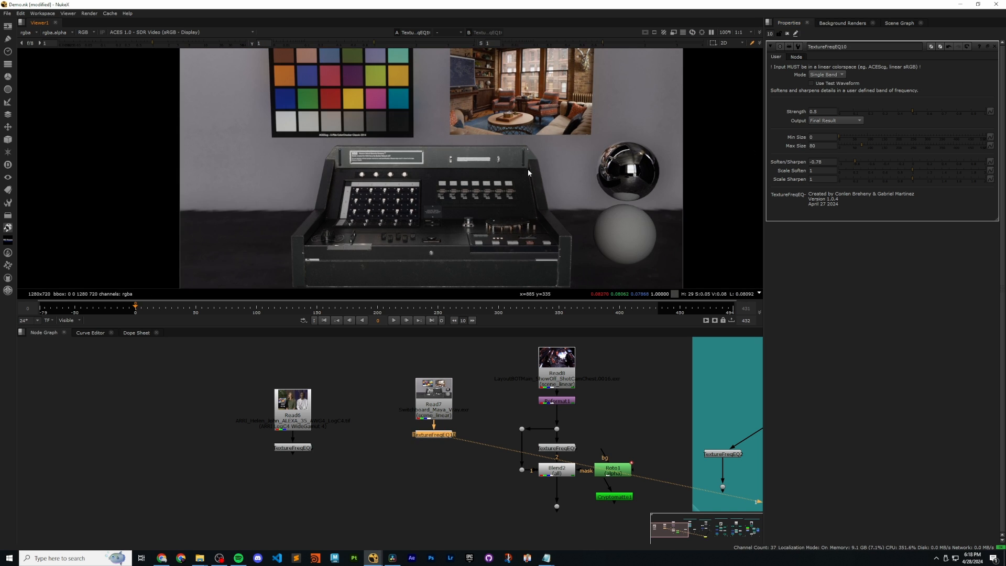
drag(847, 146, 920, 145)
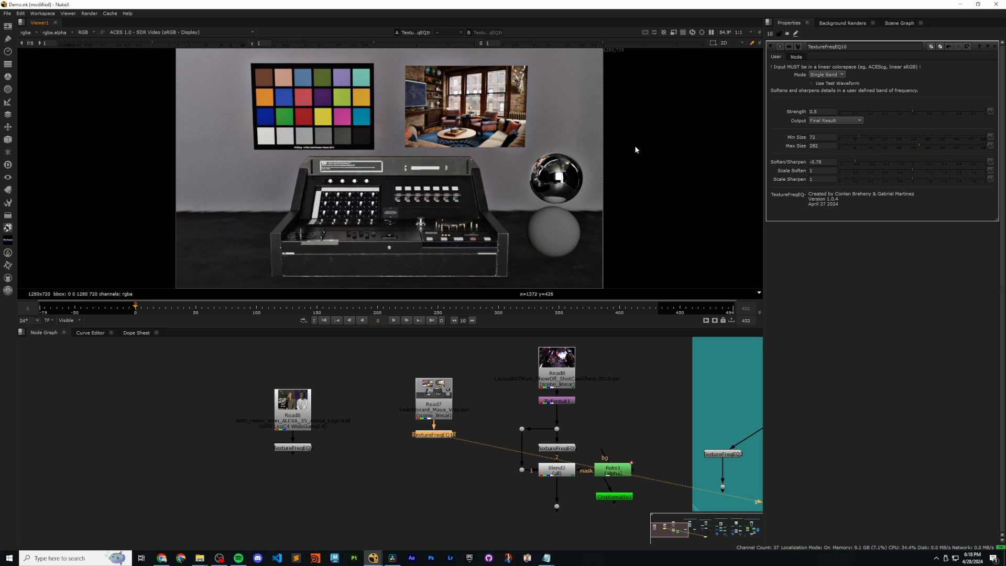
Set Output to Visualize Difference and adjust Soften/Sharpen to -0.7 for the 276–468 band.
click(834, 120)
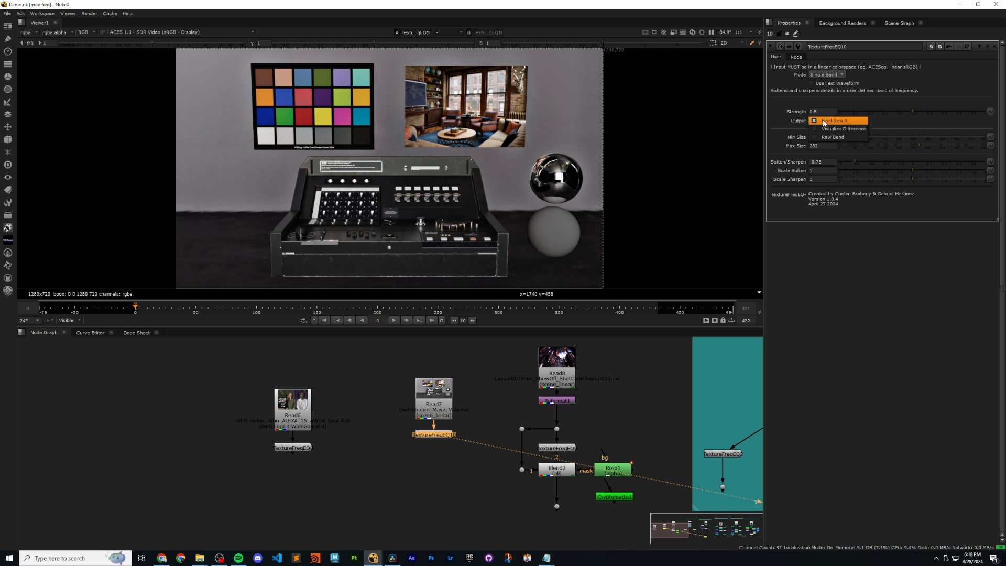
click(844, 128)
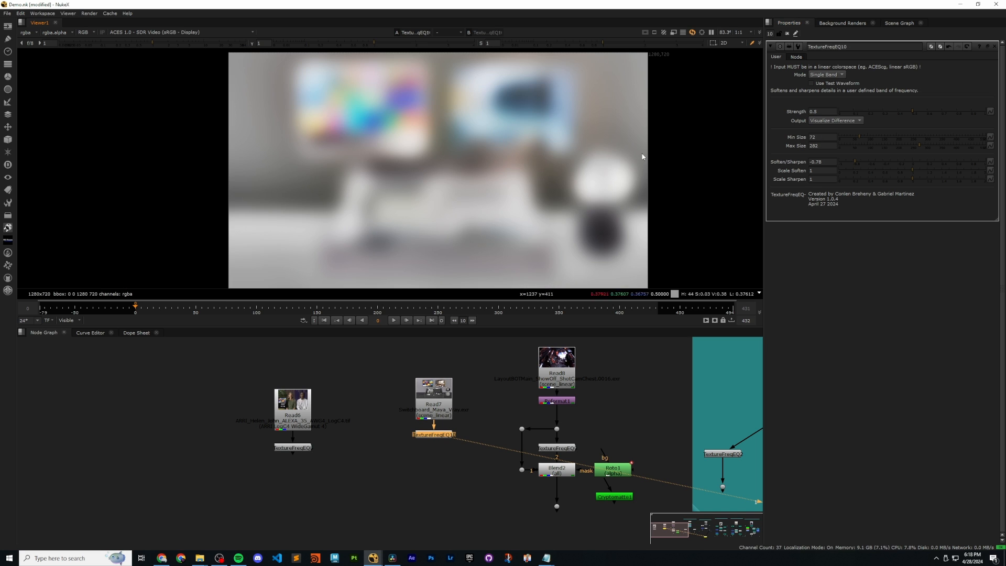
click(823, 161)
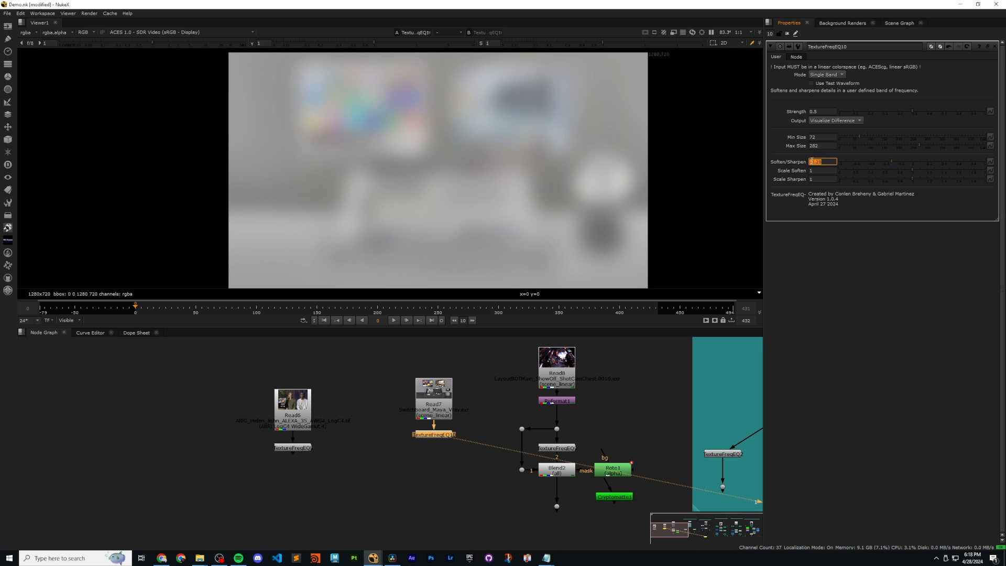
text(0)
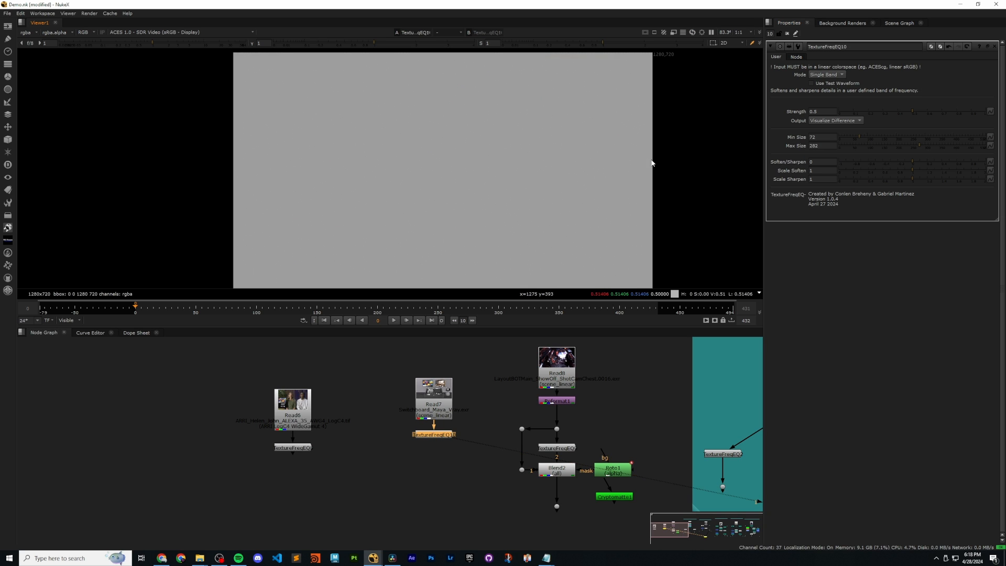
drag(879, 137, 834, 137)
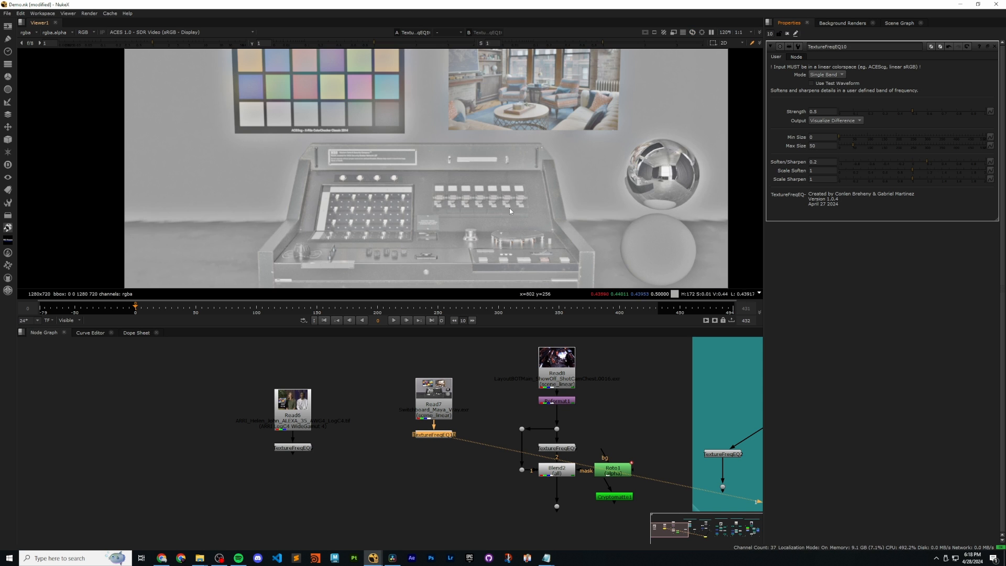
Toggle Output to Final Result and back to Visualize Difference.
click(834, 120)
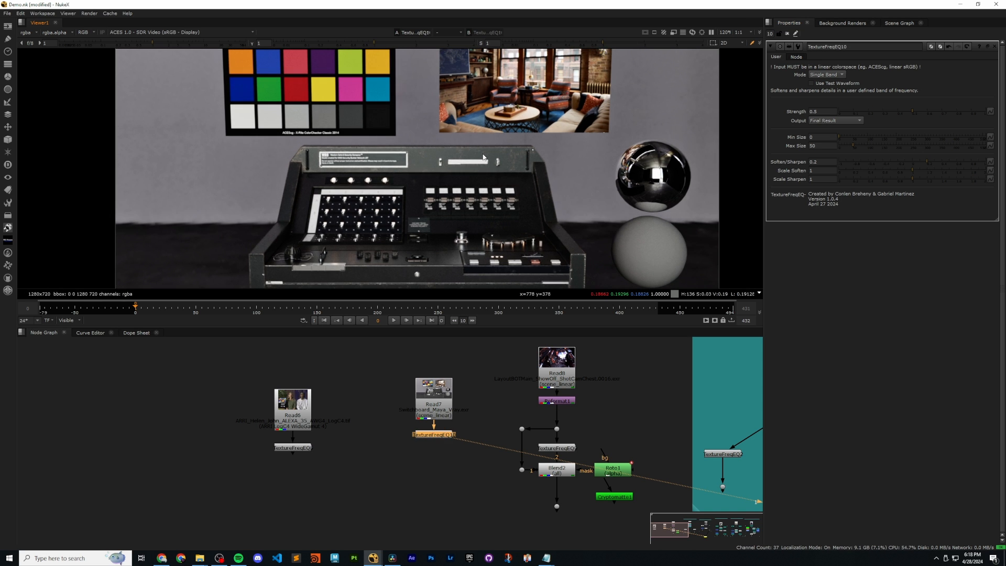
click(834, 120)
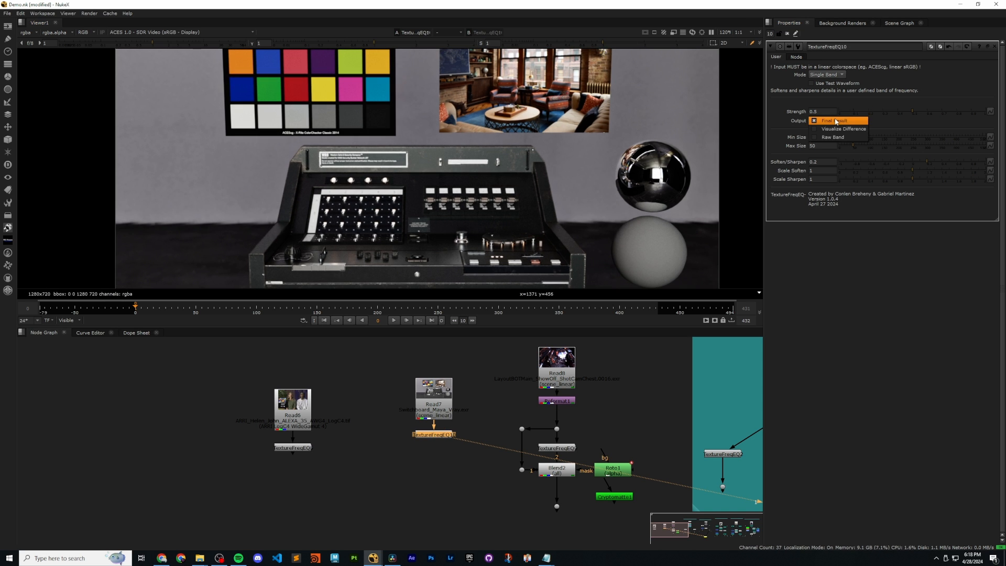
click(835, 120)
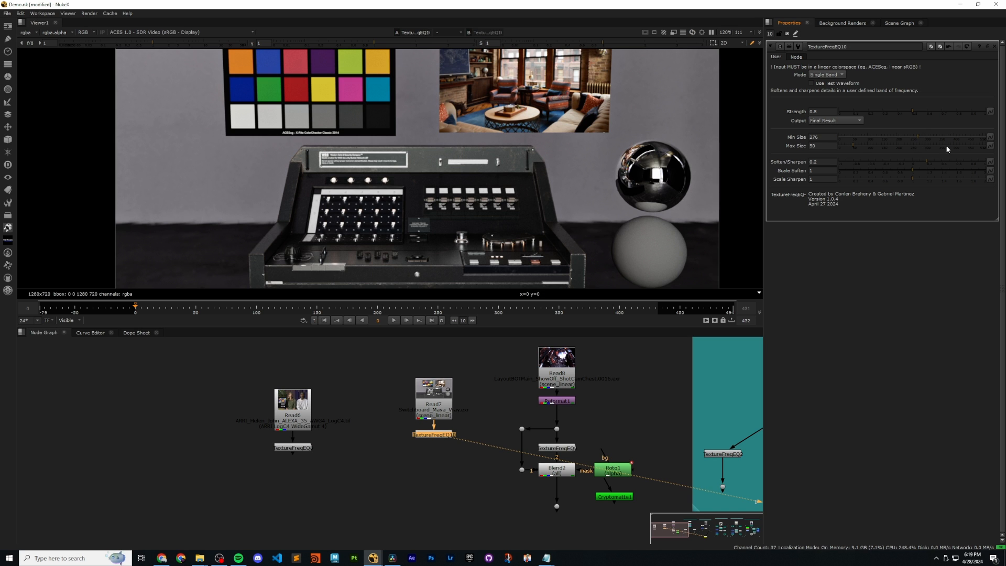
click(835, 120)
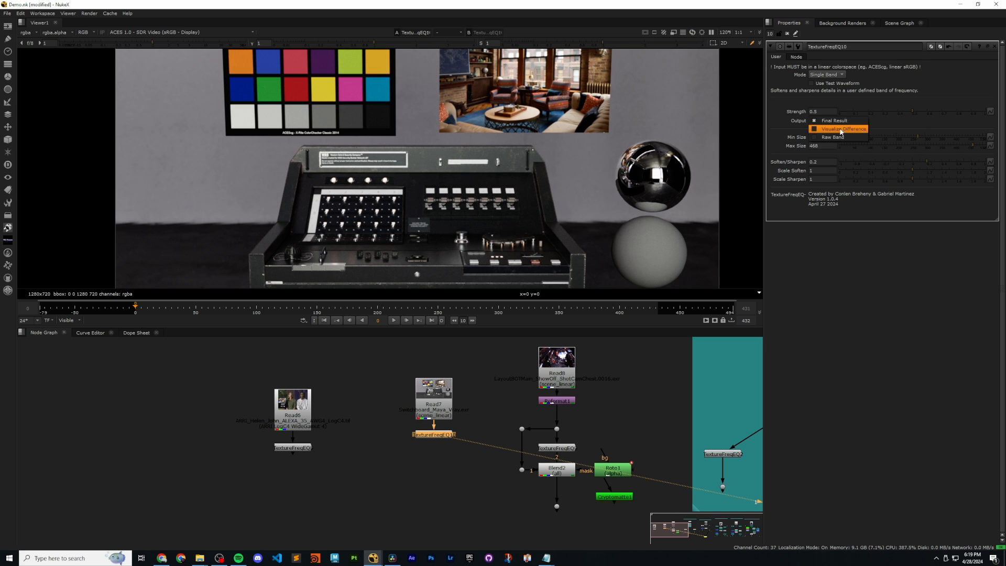
click(838, 128)
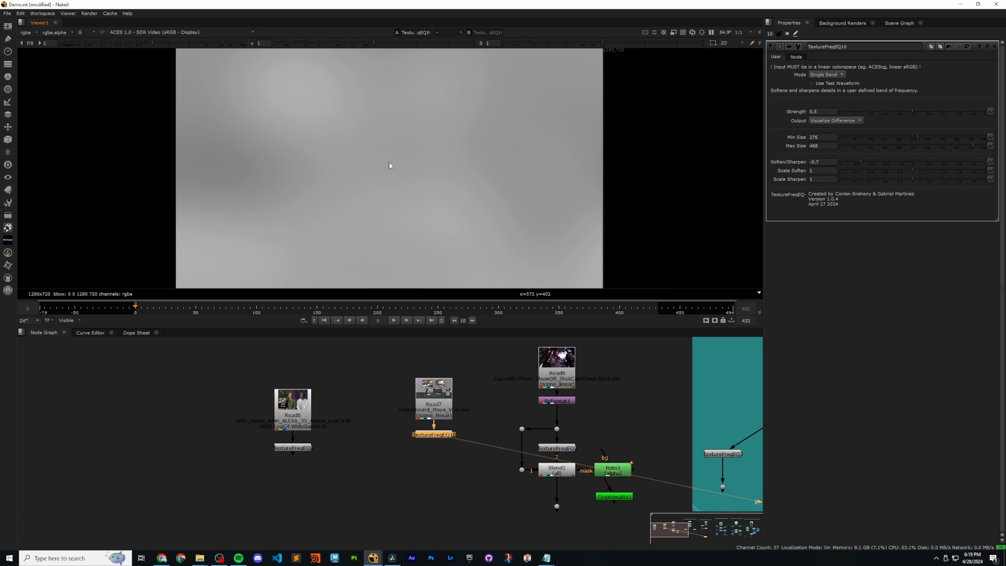
View TextureFreqEQ4 after Bilateral1, outputting the Raw Band at sizes 0–15.
click(835, 120)
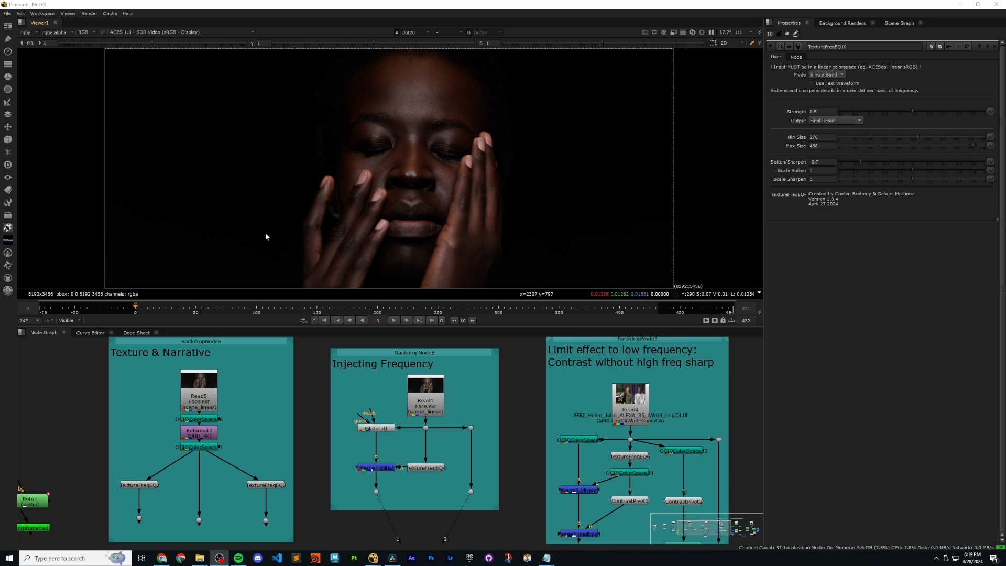
mouse_move(266, 231)
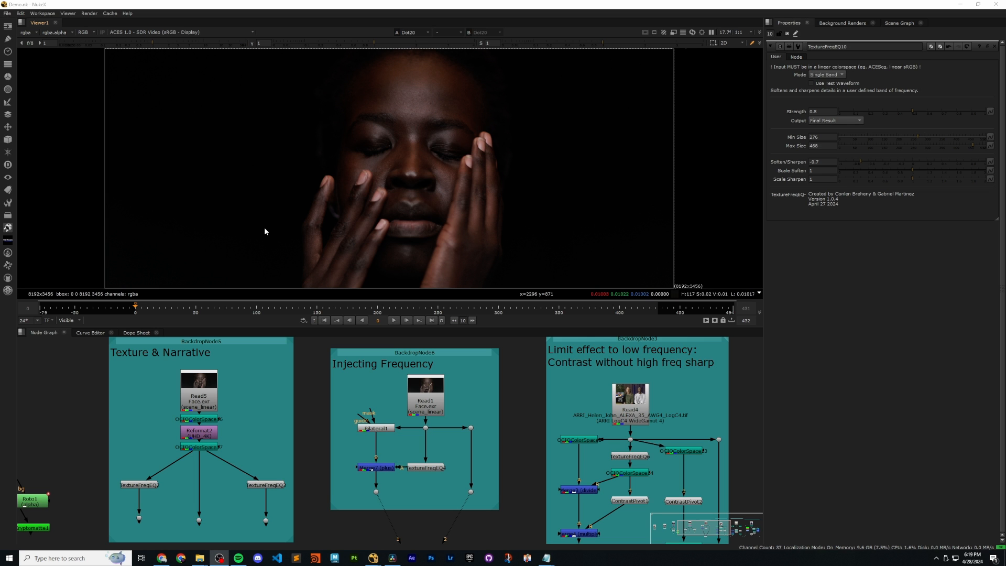
mouse_move(426, 183)
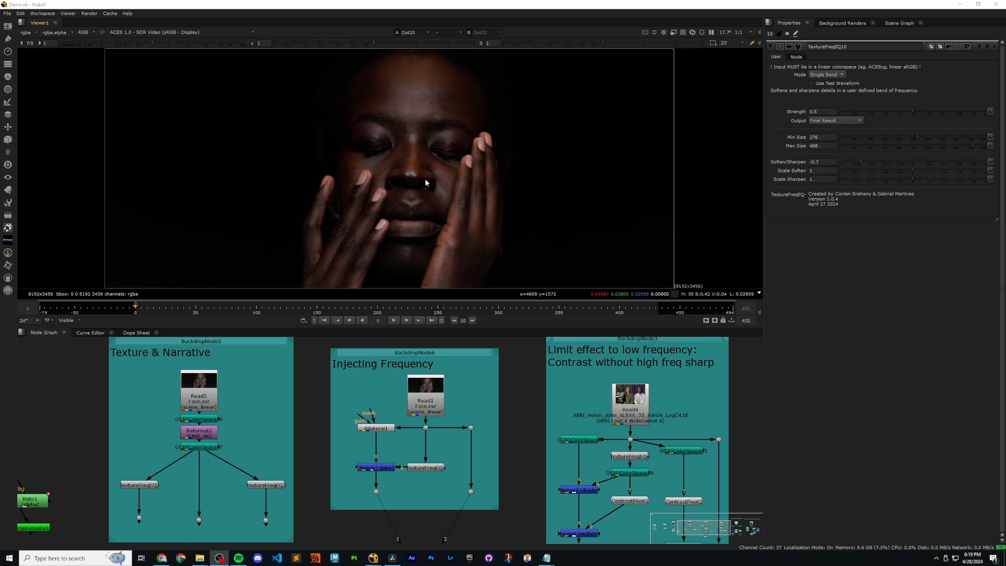
mouse_move(416, 135)
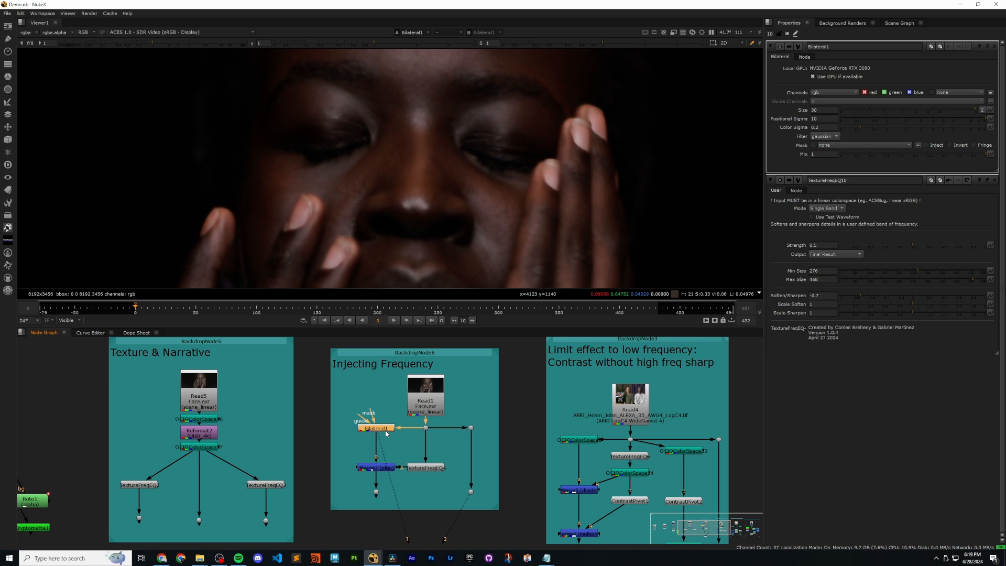
mouse_move(495, 201)
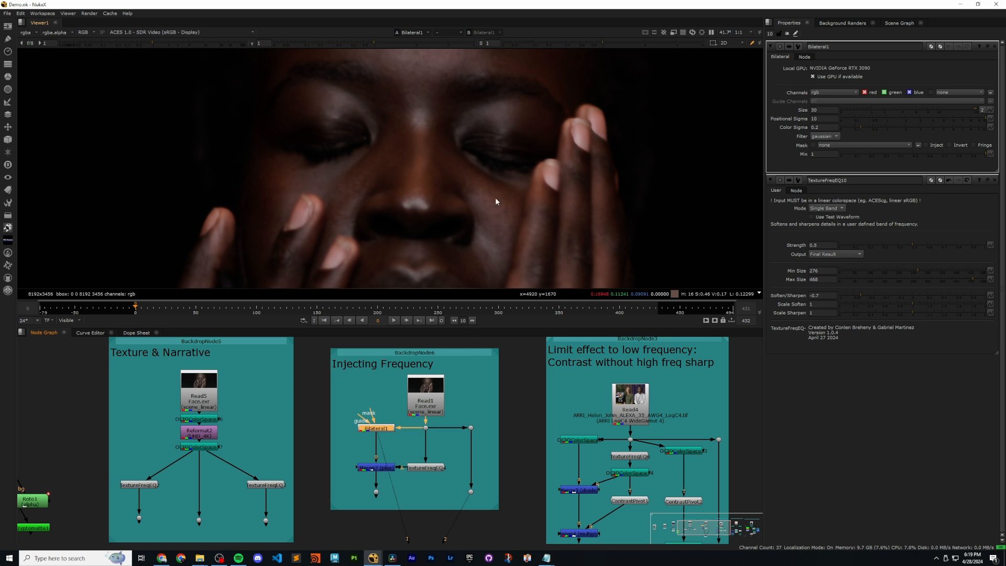
click(425, 467)
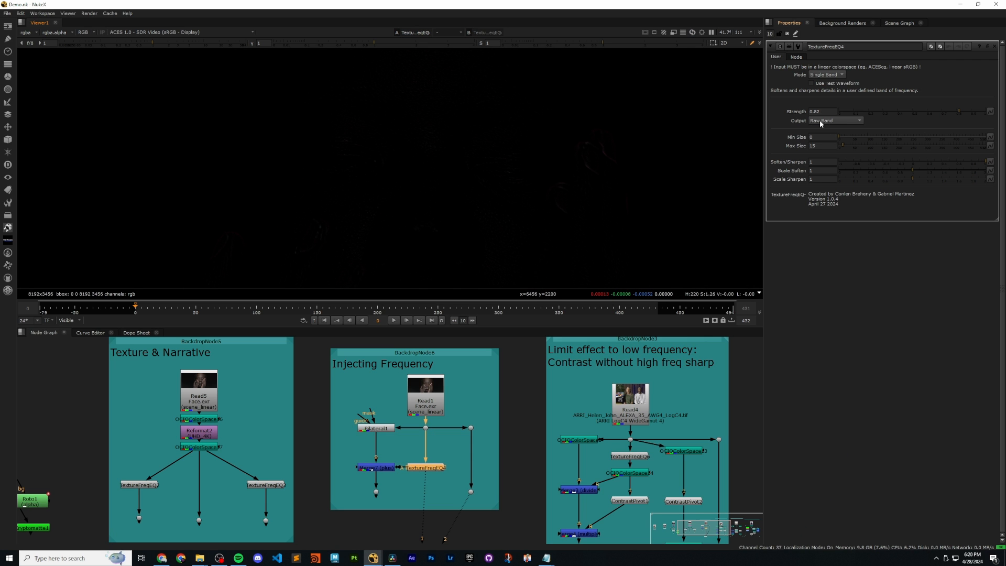
Set the TextureFreqEQ Output to Visualize Difference, then return it to Raw Band.
click(834, 120)
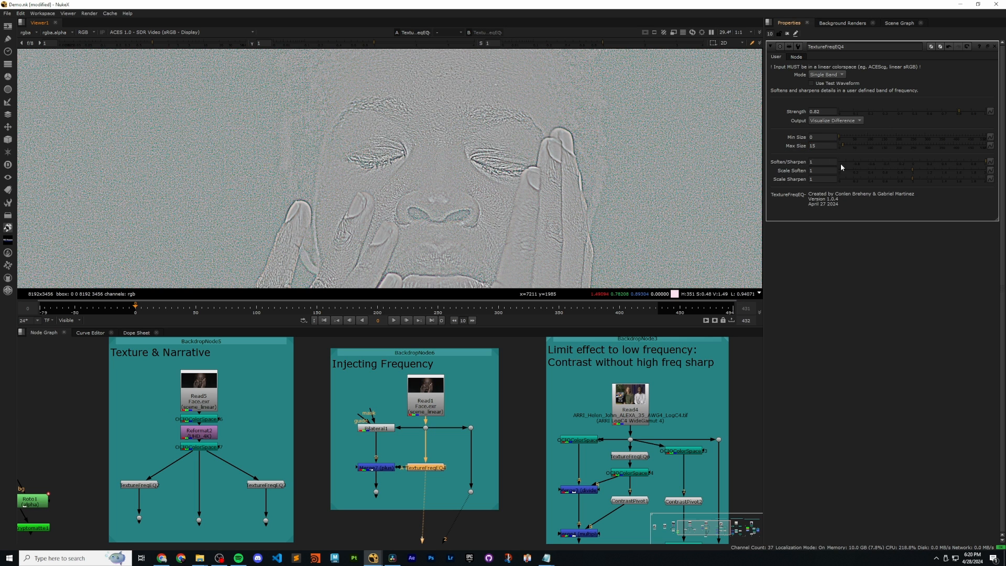
click(834, 120)
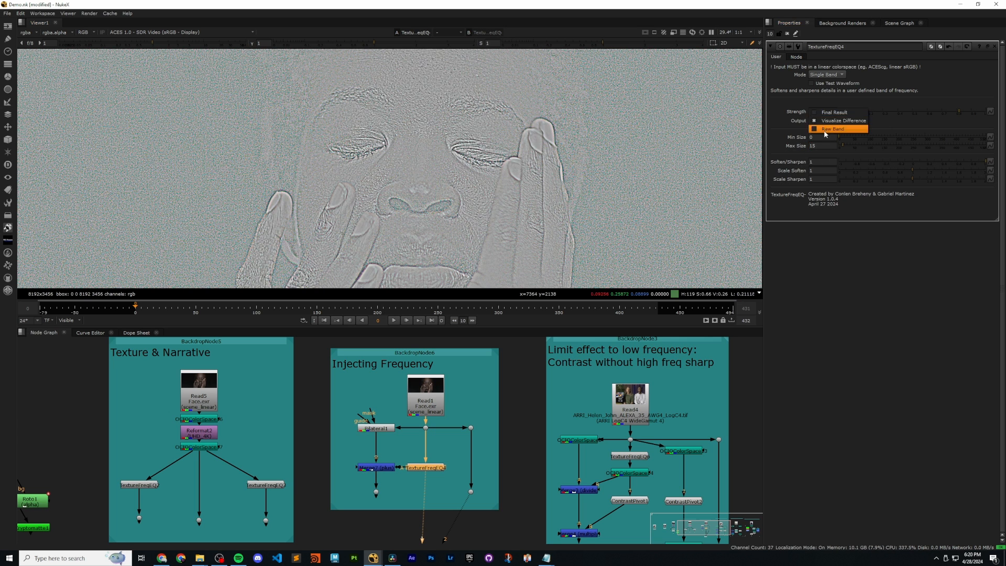
click(833, 128)
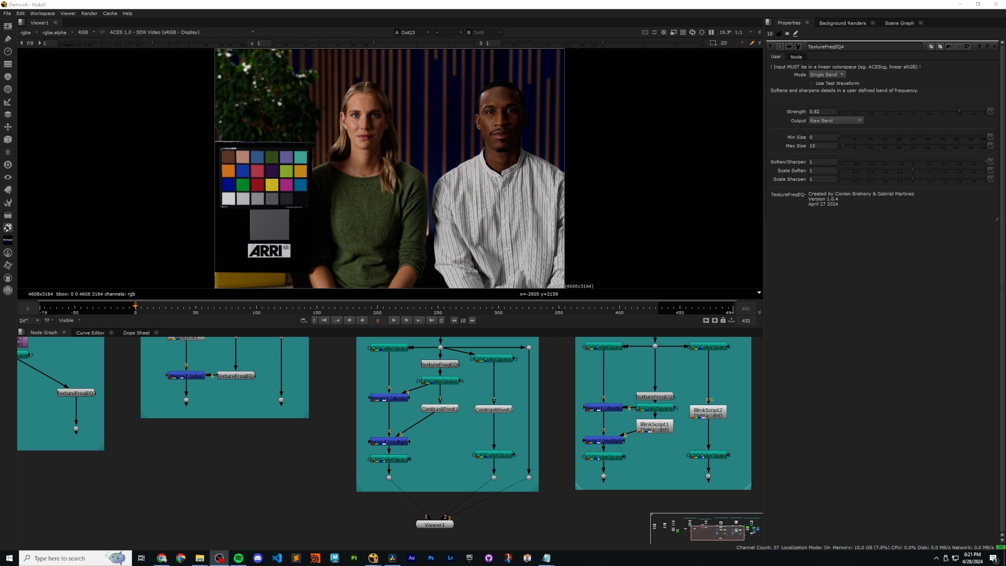
mouse_move(461, 147)
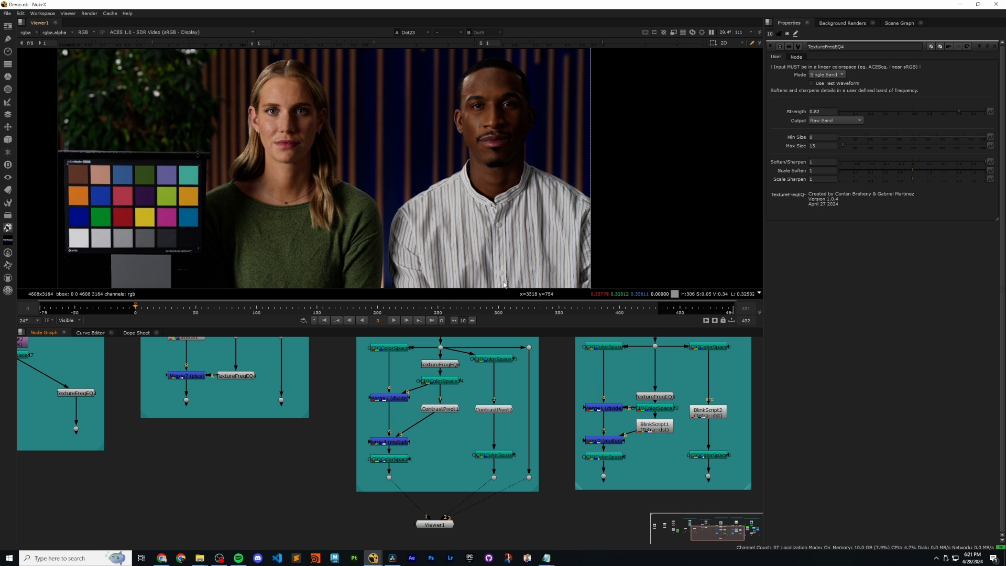
mouse_move(492, 481)
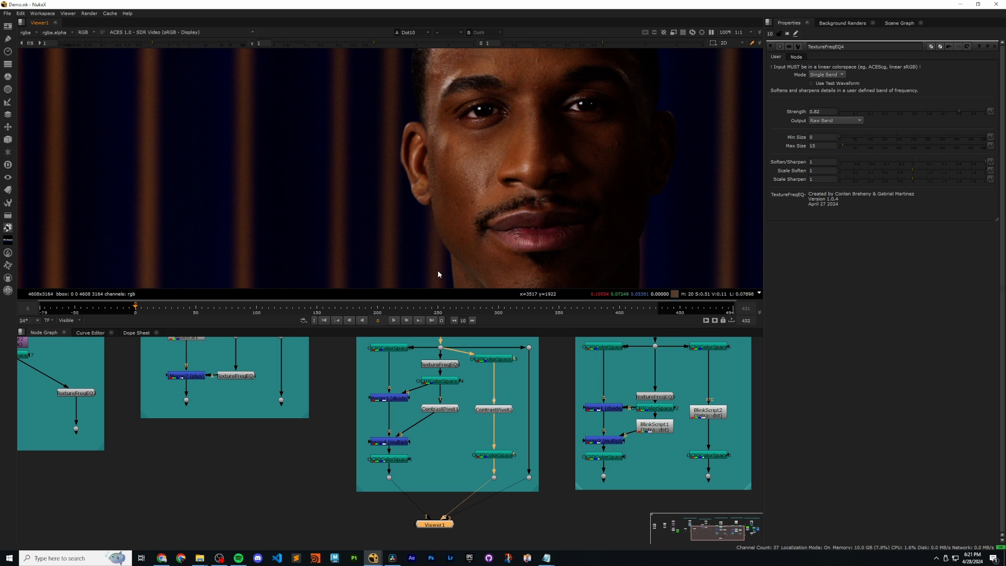
mouse_move(365, 220)
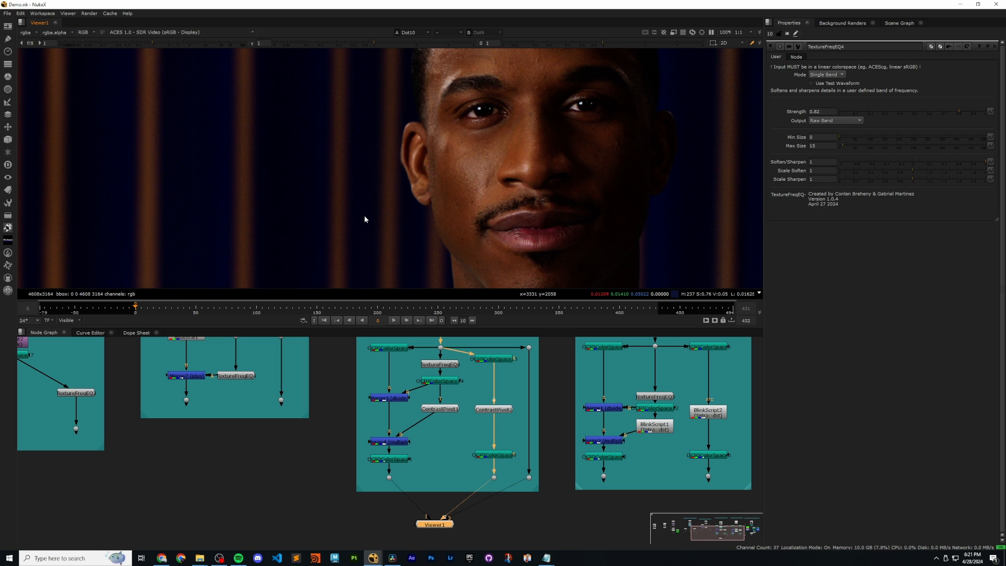
mouse_move(368, 228)
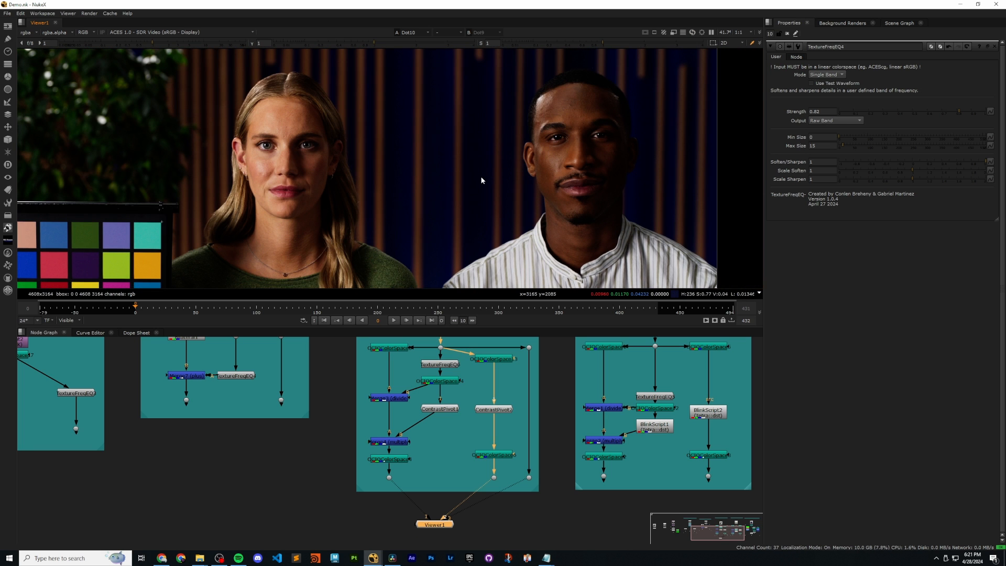
mouse_move(540, 188)
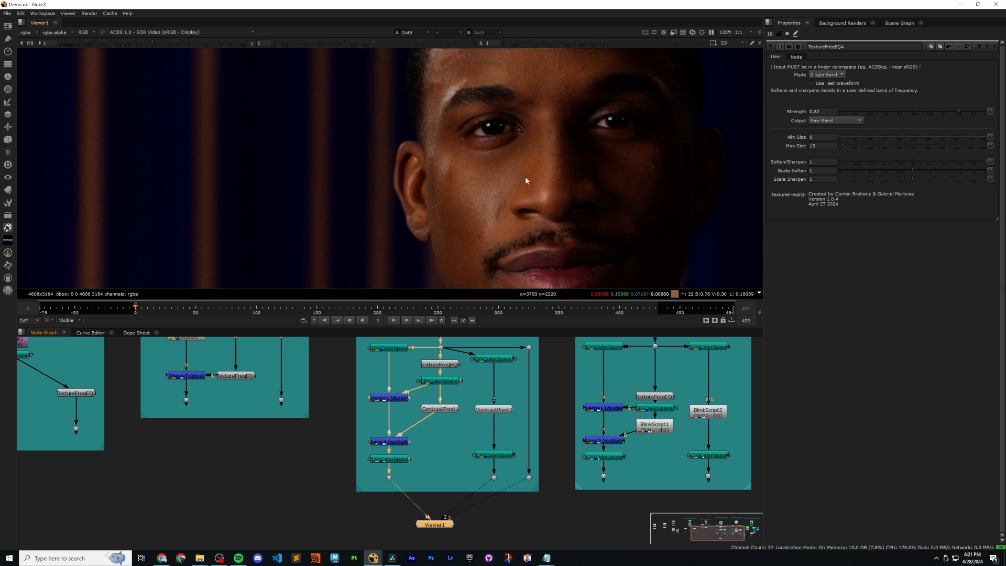
mouse_move(466, 197)
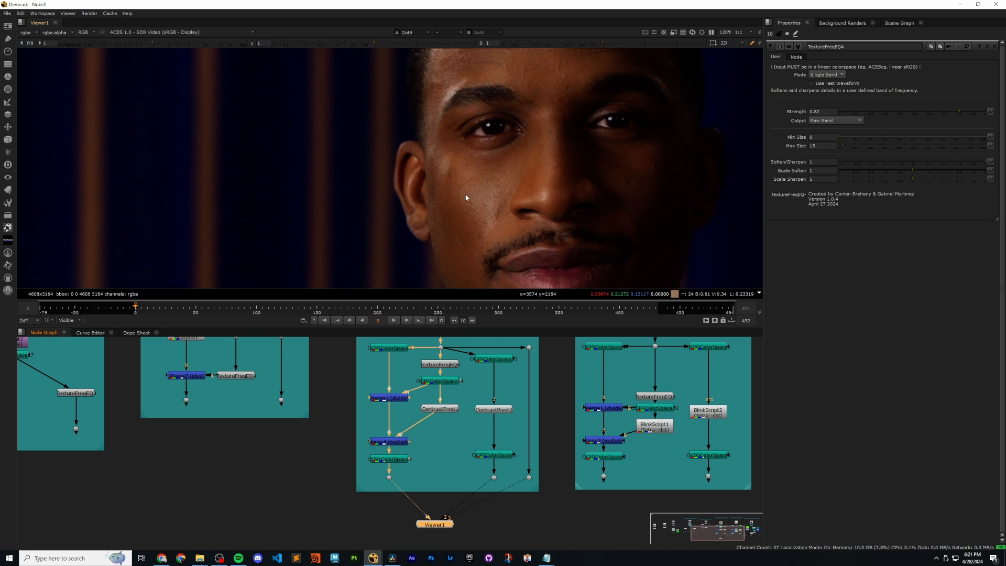
mouse_move(548, 199)
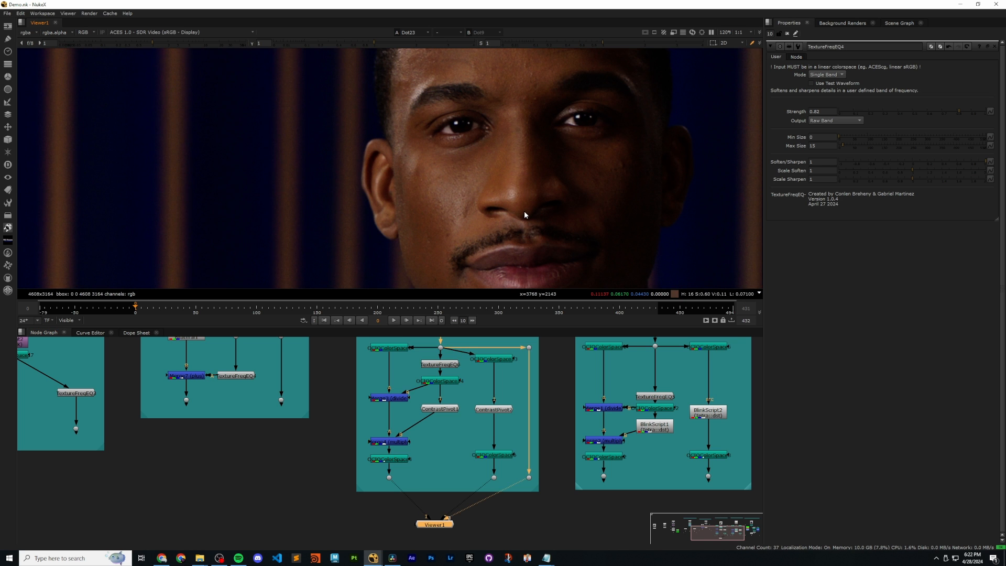
mouse_move(502, 217)
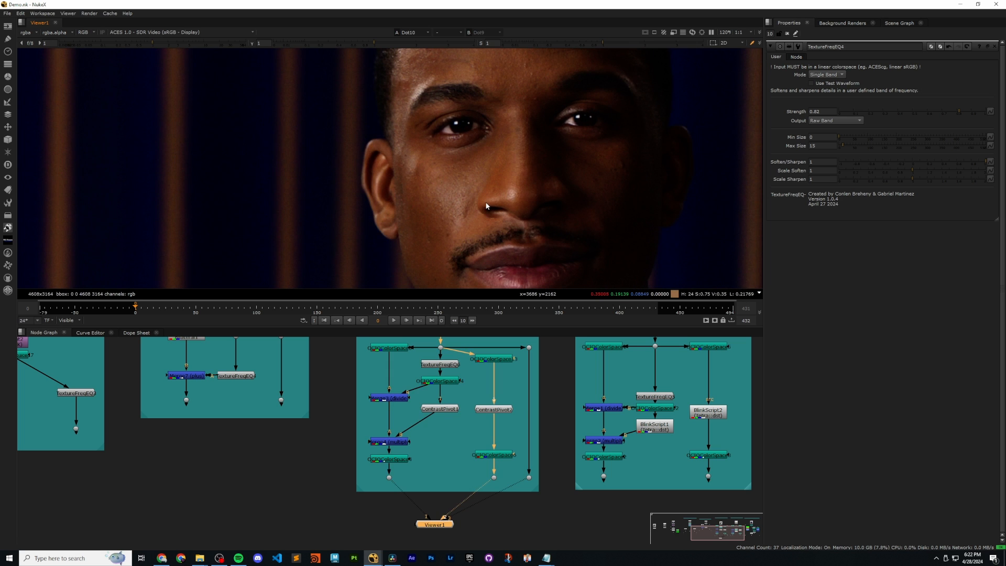
mouse_move(530, 197)
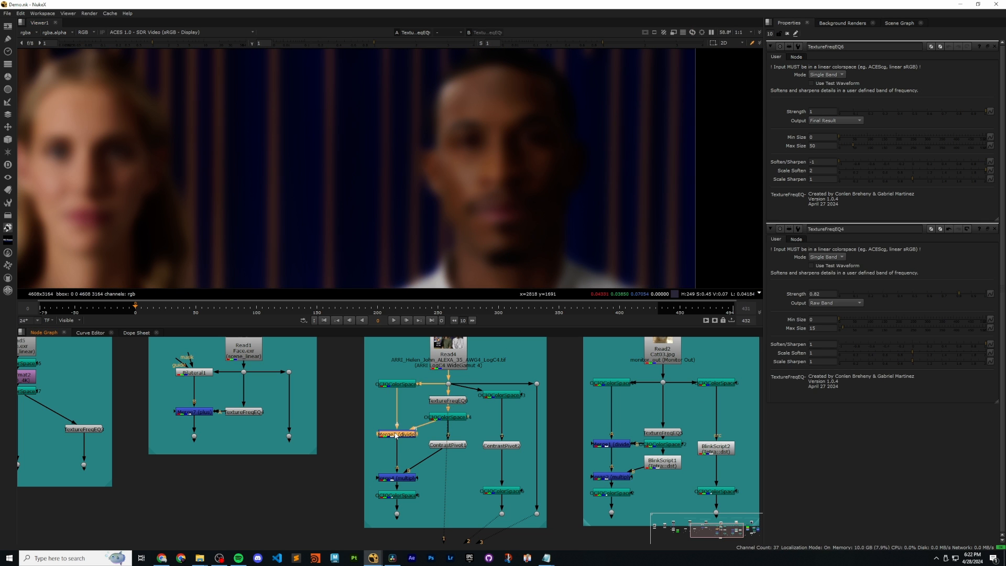
View the divide Merge detail layer, then the ContrastPivot-adjusted blurred base.
click(446, 400)
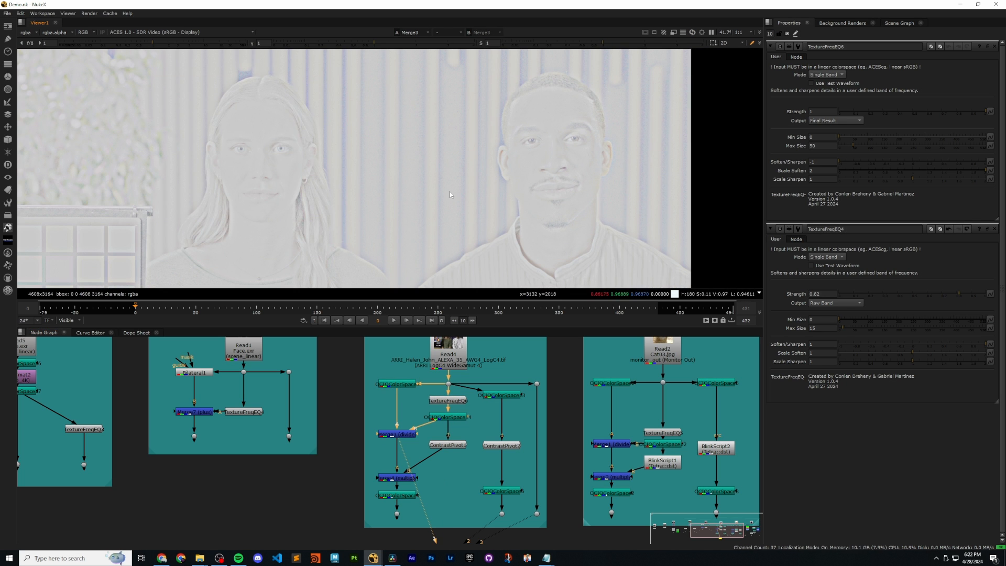
click(447, 445)
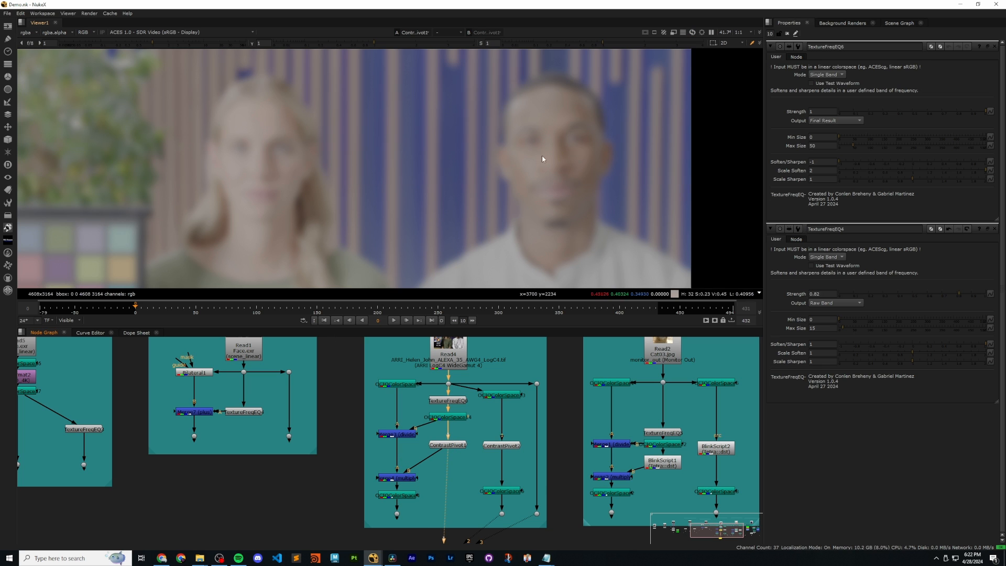
mouse_move(521, 186)
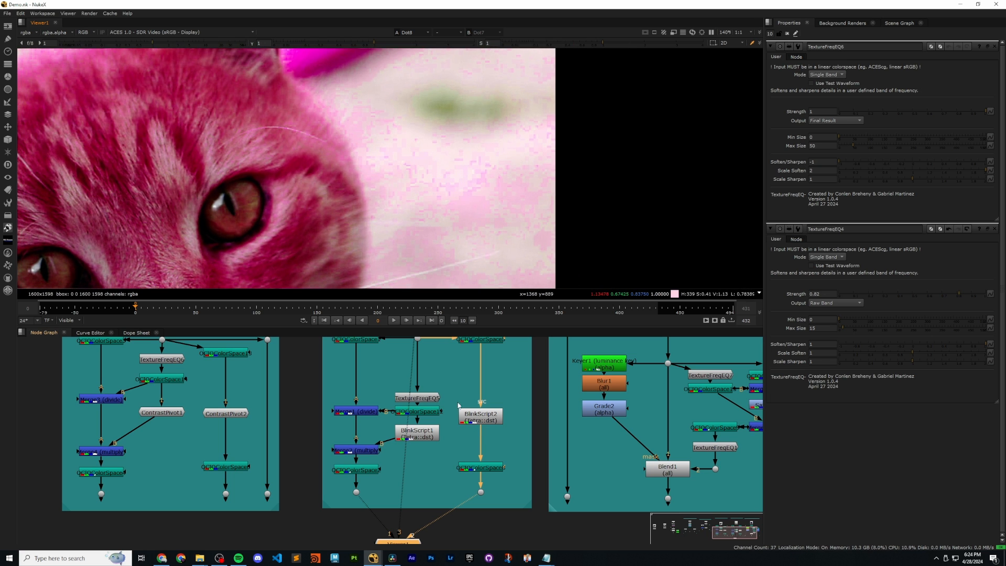
mouse_move(429, 443)
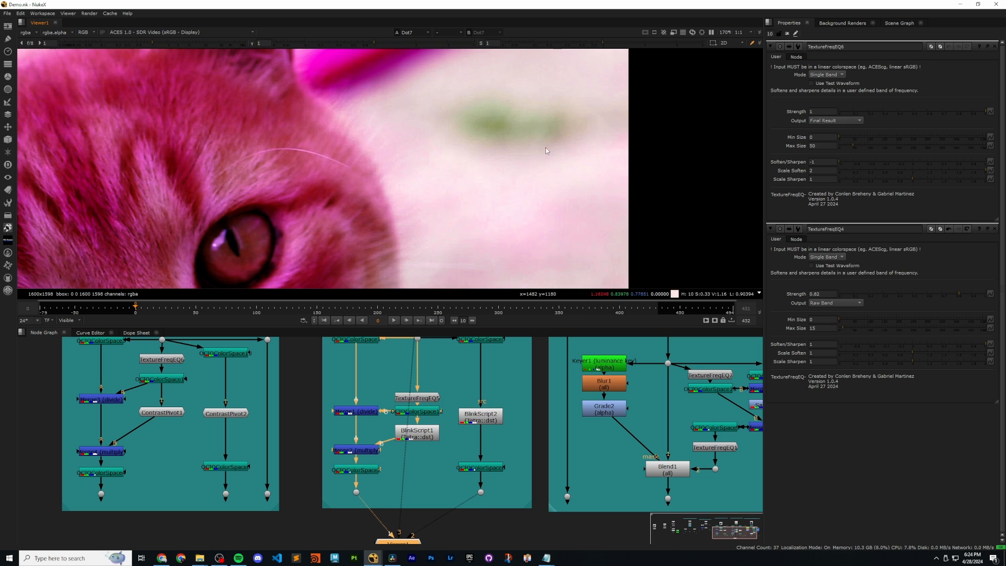
mouse_move(498, 195)
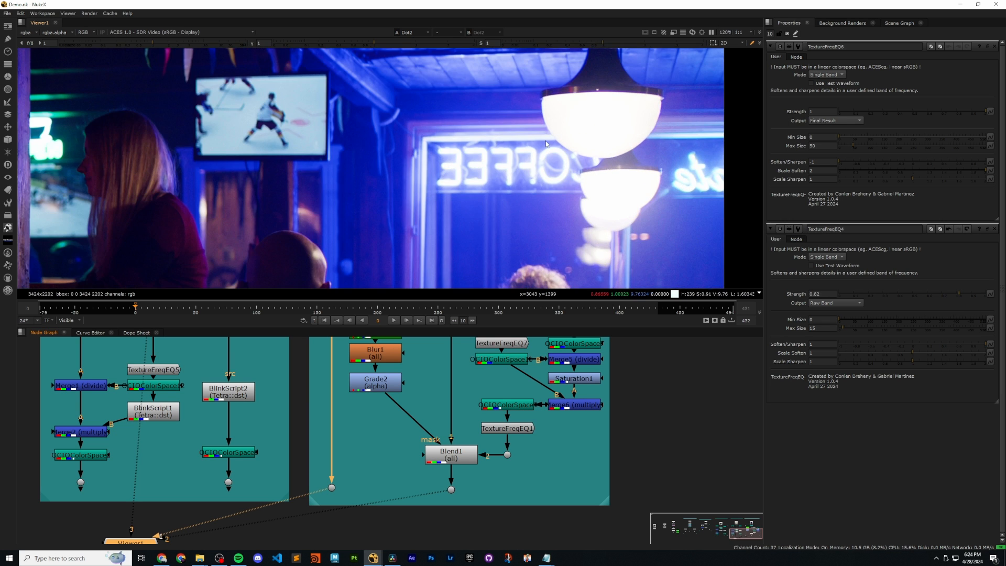
Zoom the viewer into the bar shot's lamp highlight and COFFEE sign.
scroll(down, 3)
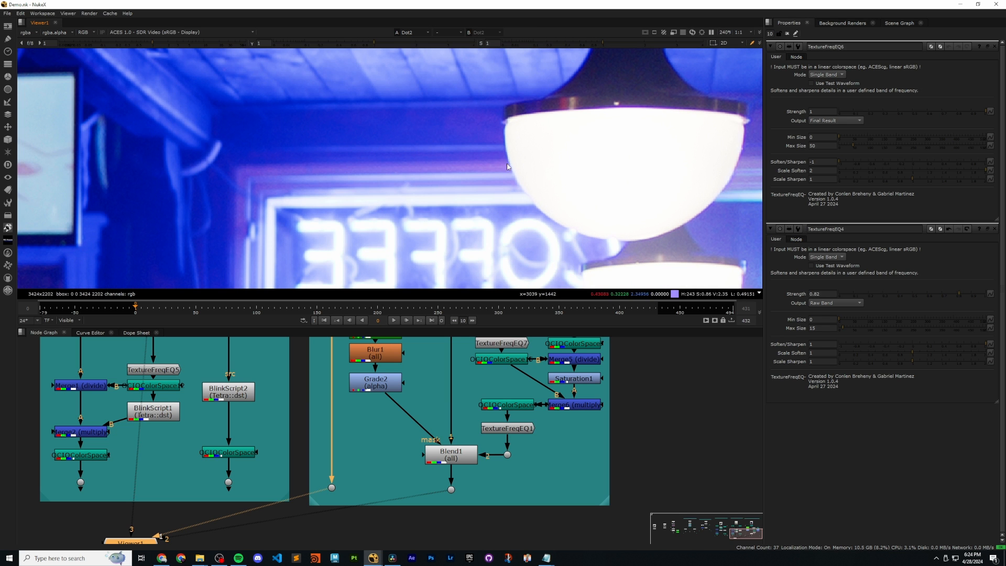
mouse_move(504, 125)
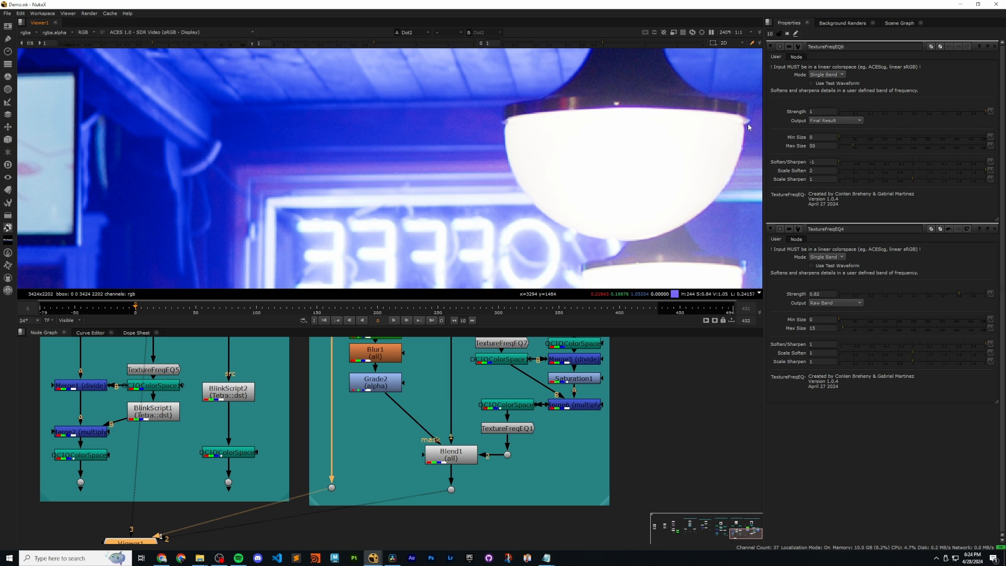
mouse_move(502, 130)
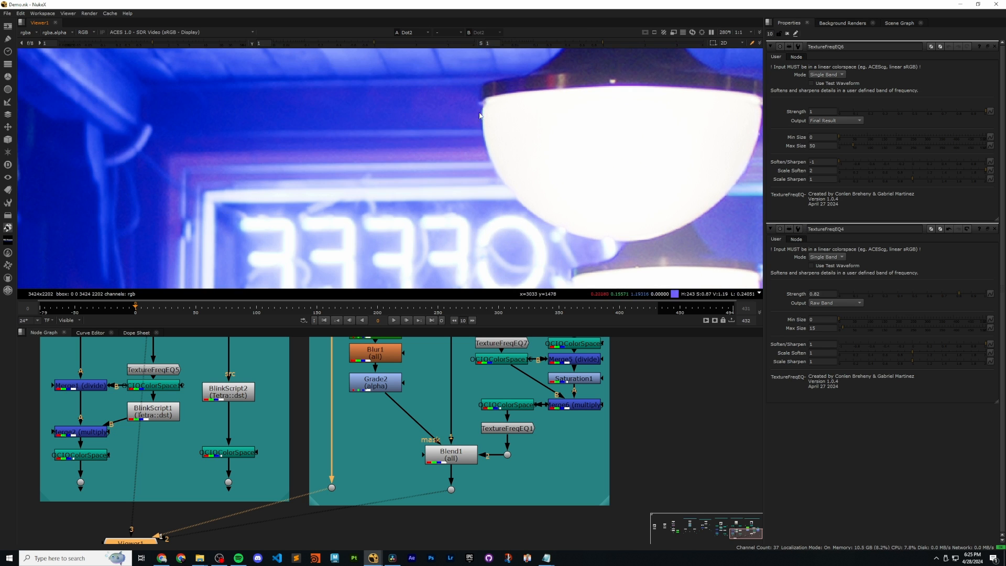
mouse_move(657, 228)
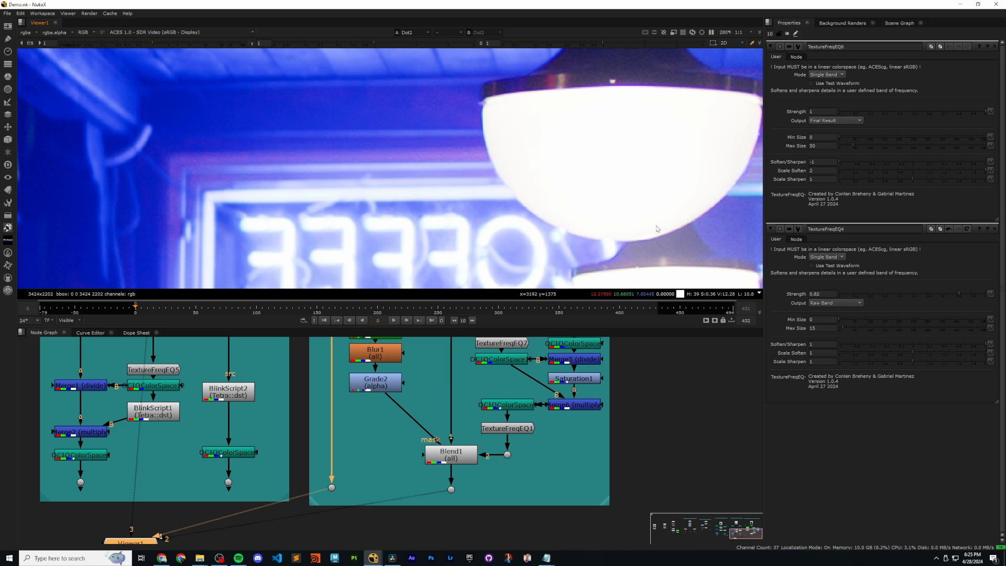